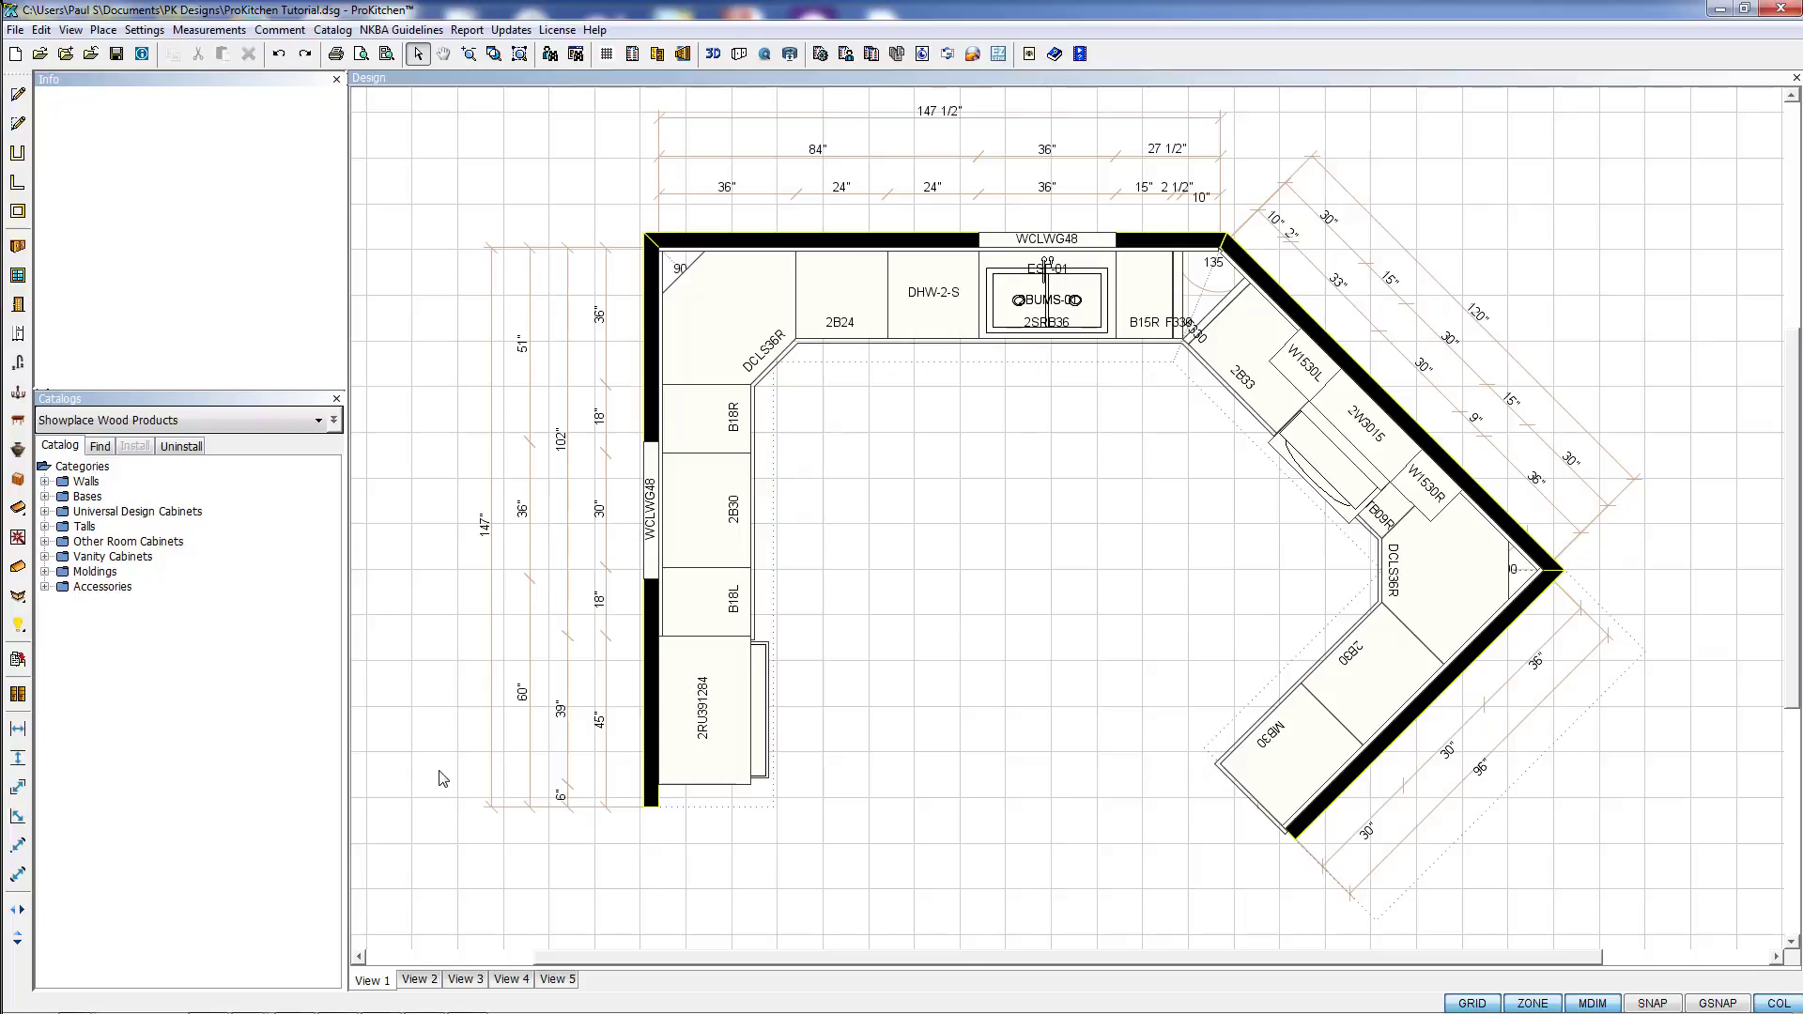
{"action": "mouse_move", "coordinate": [558, 710]}
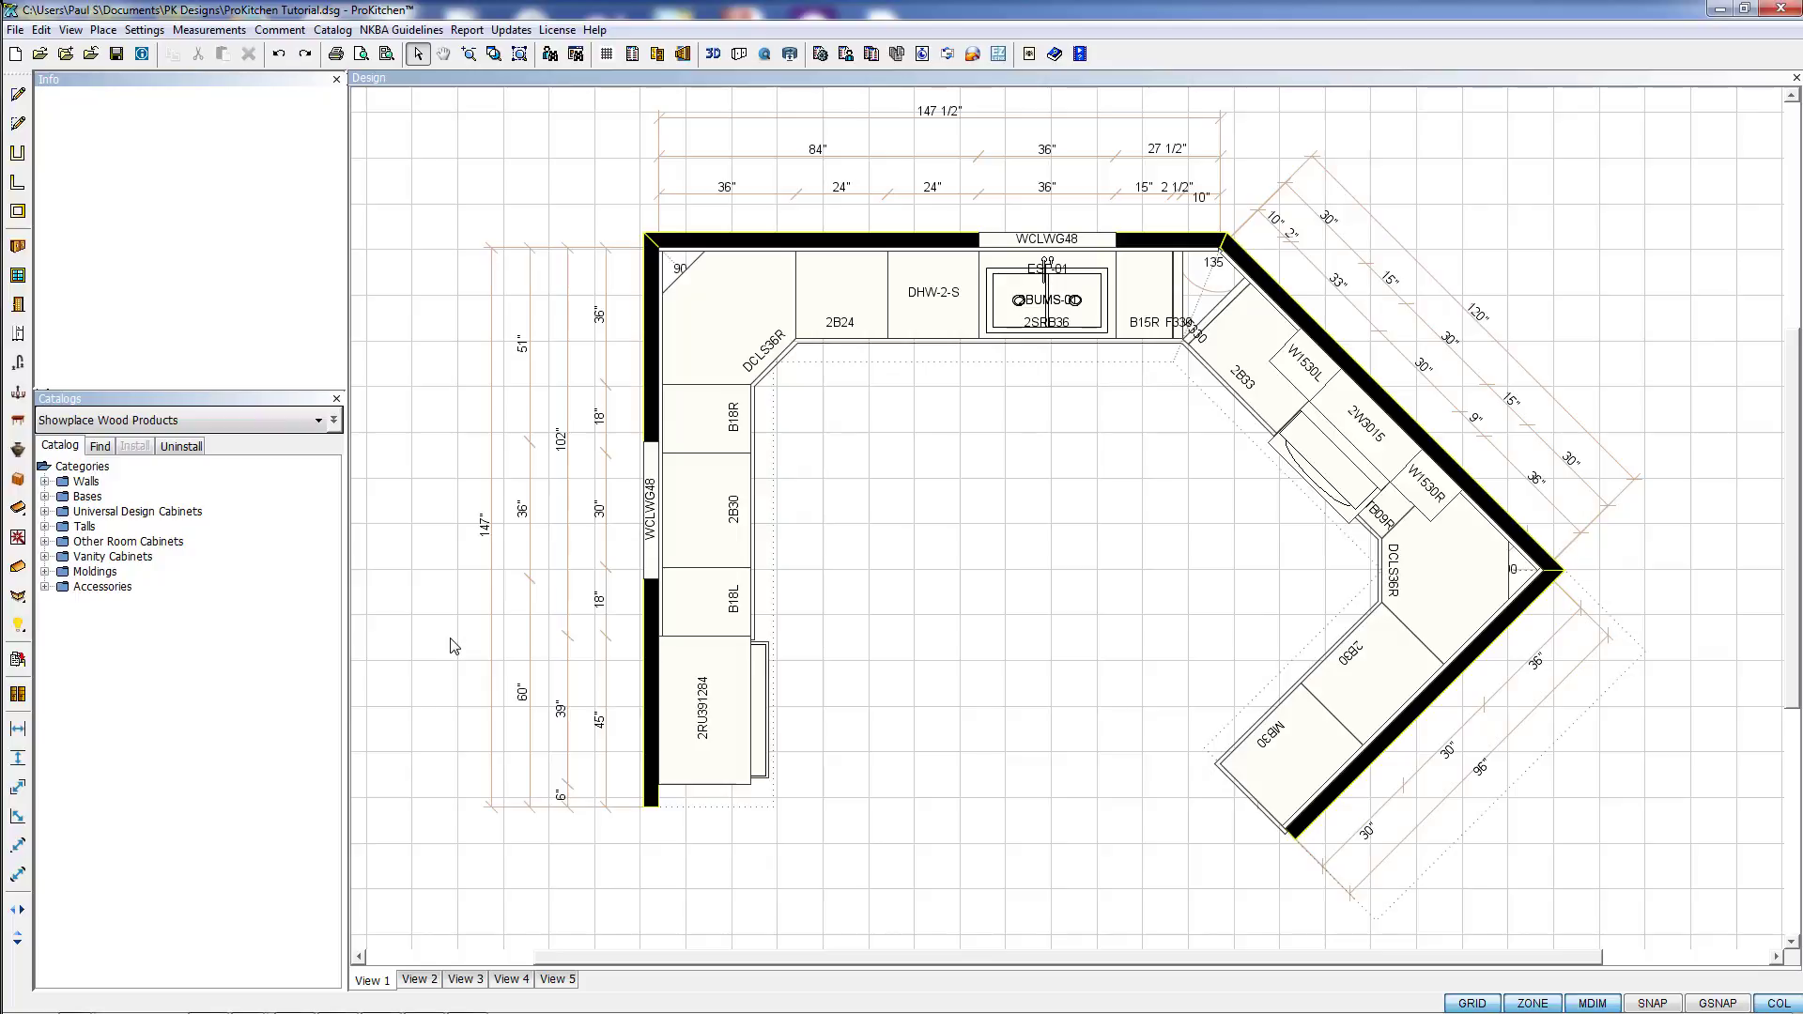
{"action": "mouse_move", "coordinate": [481, 517]}
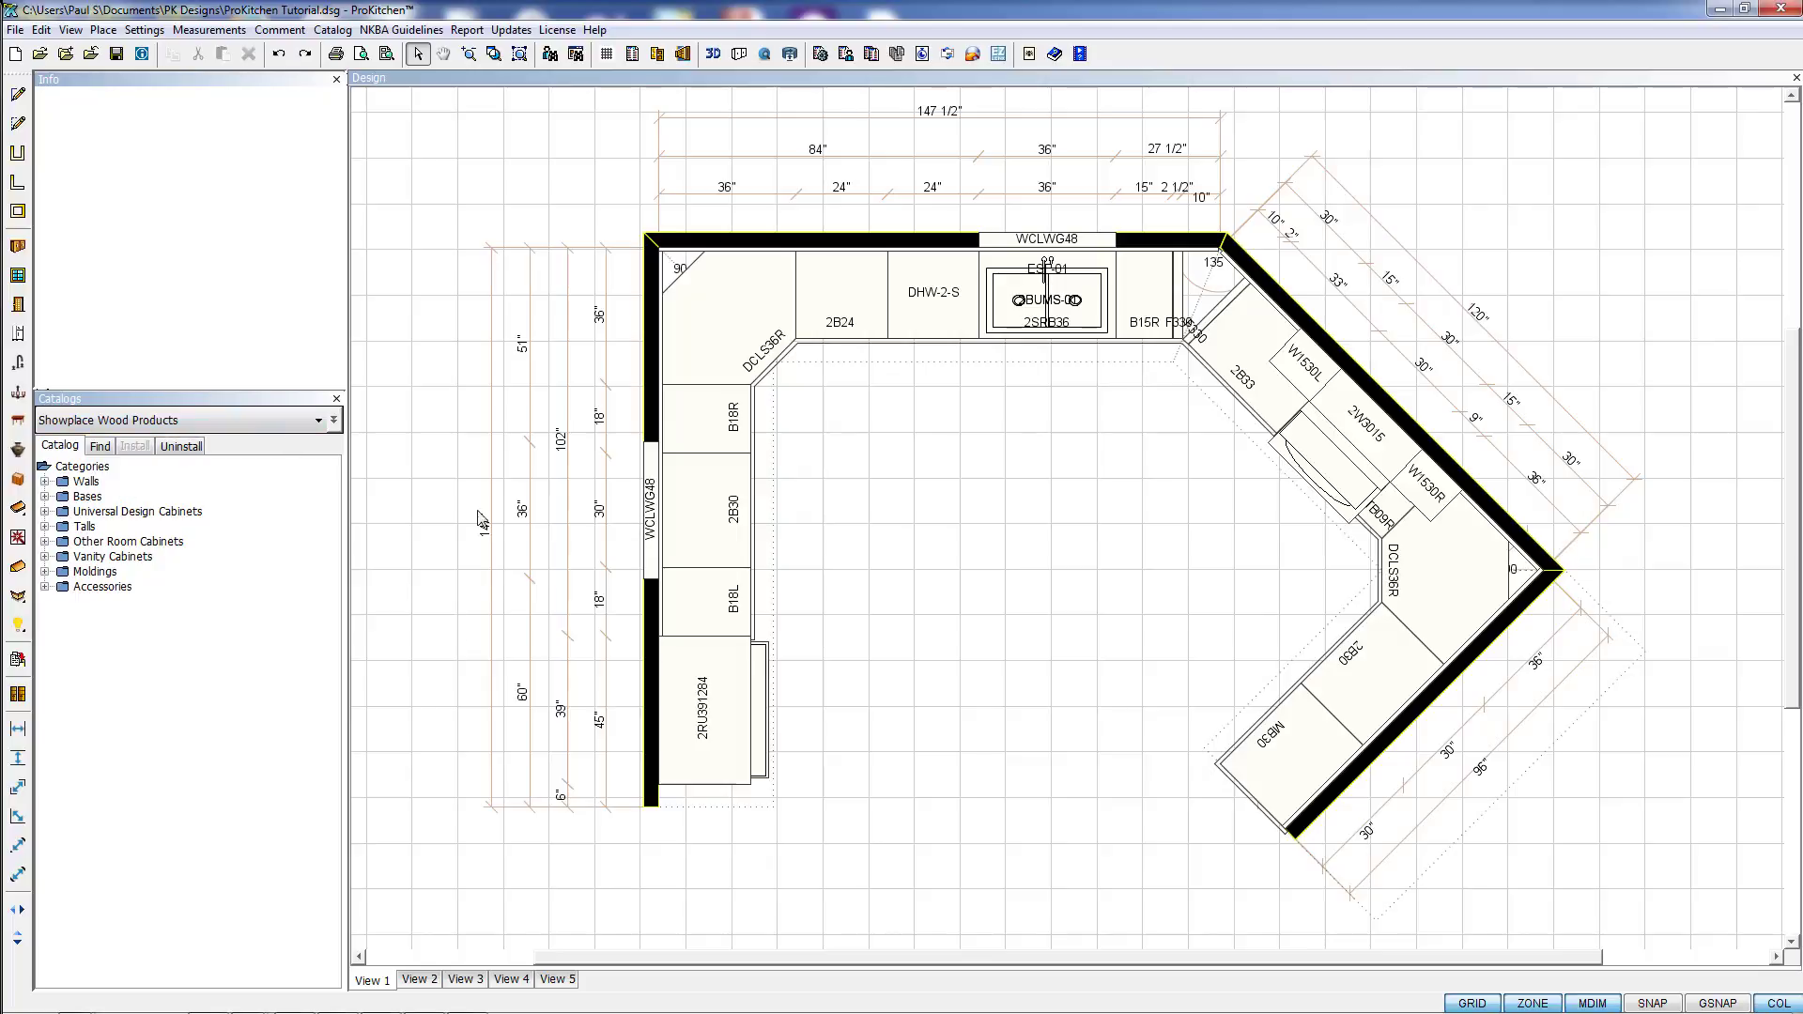
Browse Walls > Standard Walls > 30" High and bring up W2430L's options for its Spec Book
{"action": "left_click", "coordinate": [44, 481]}
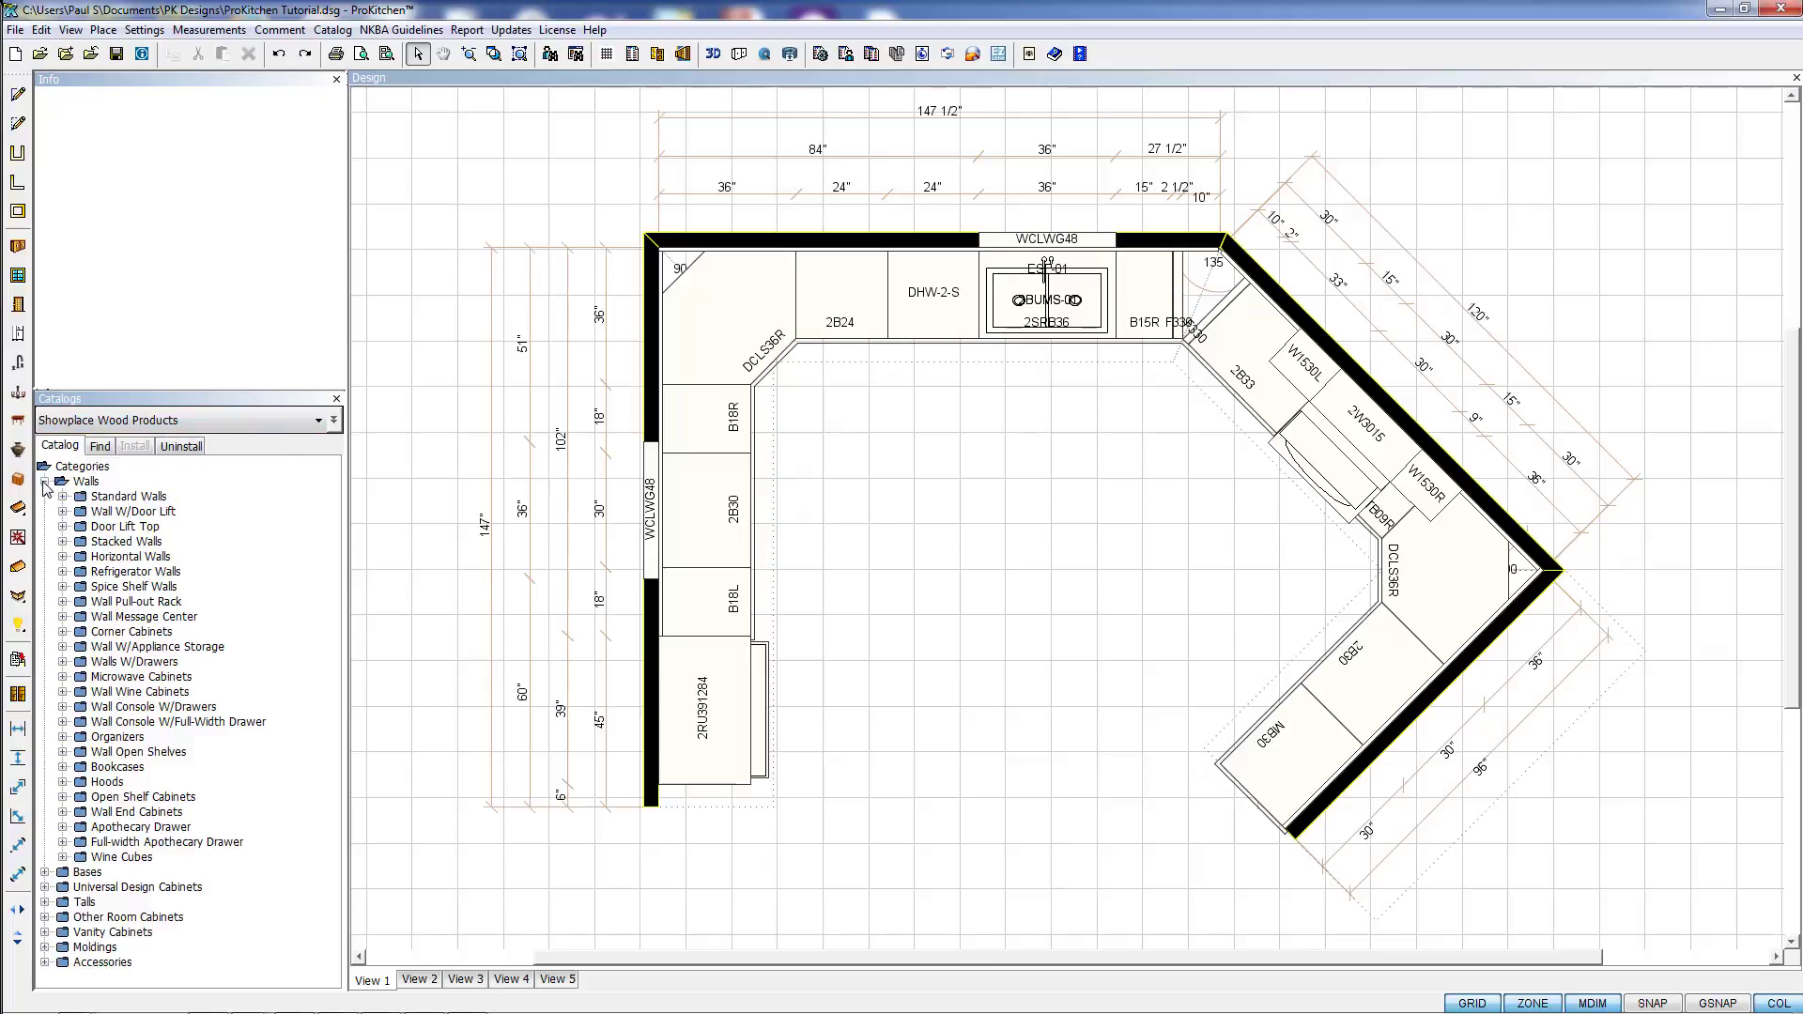
{"action": "left_click", "coordinate": [64, 495]}
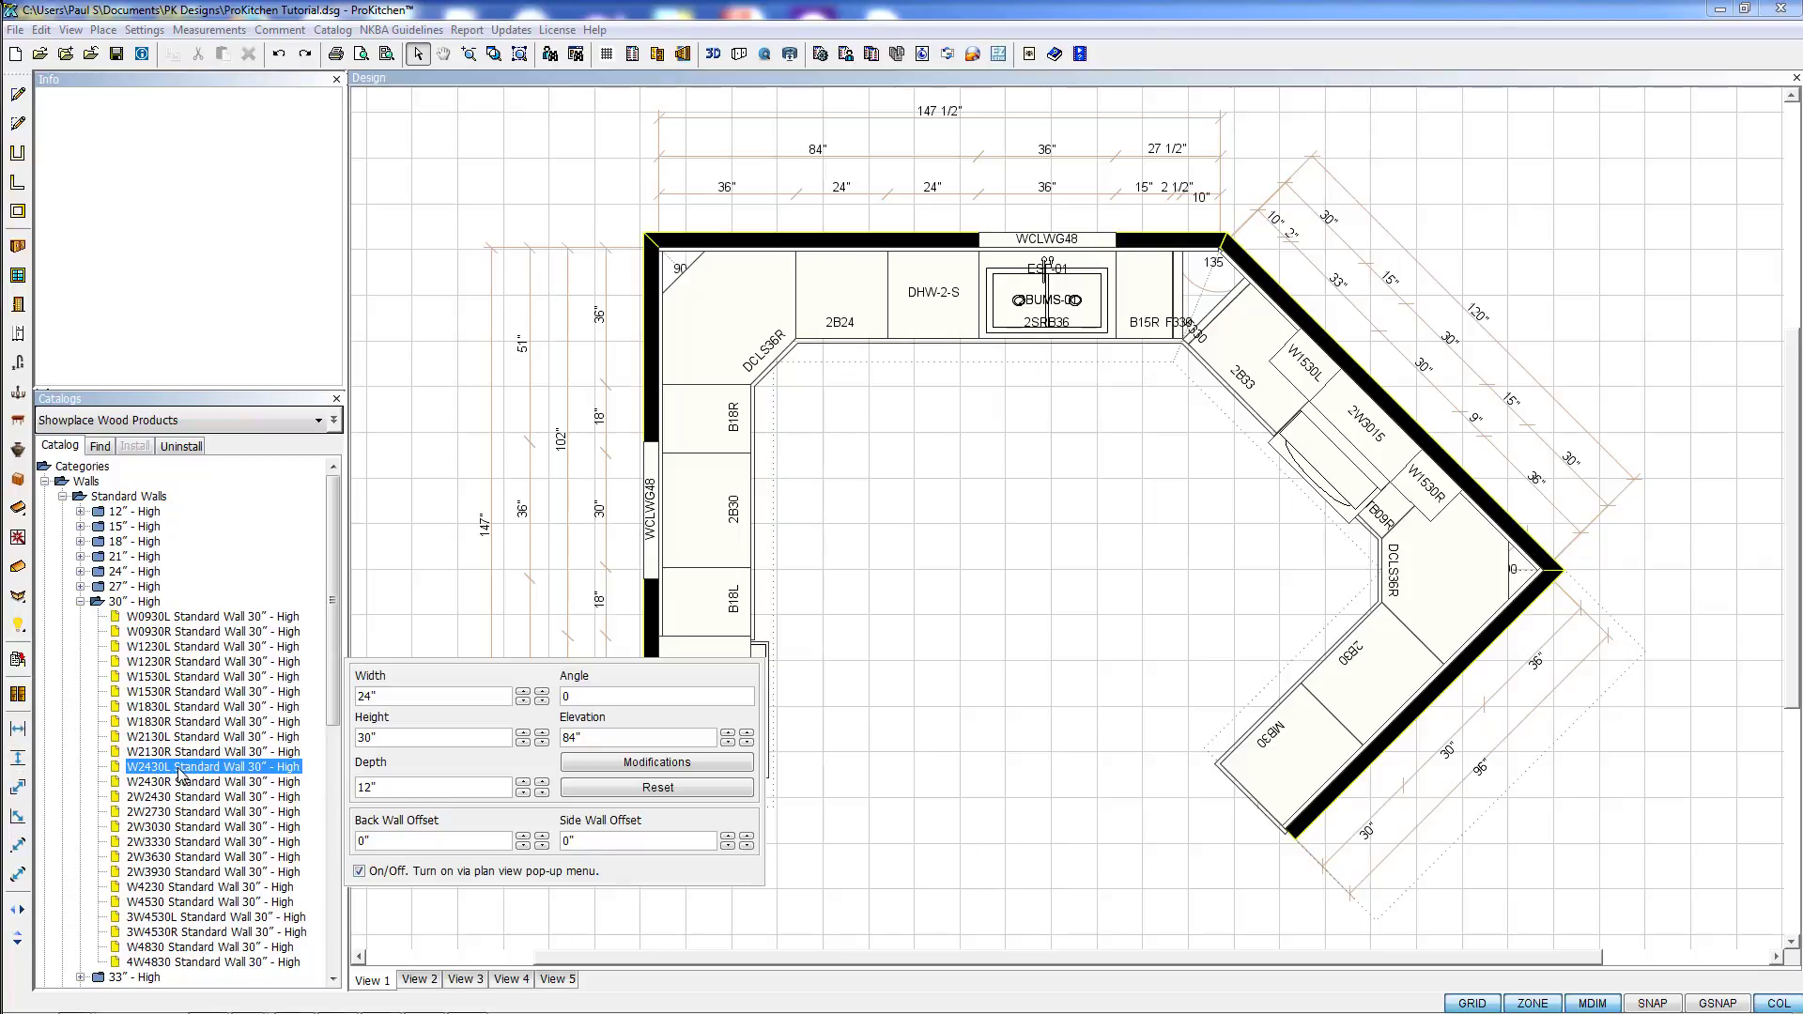
{"action": "right_click", "coordinate": [172, 767]}
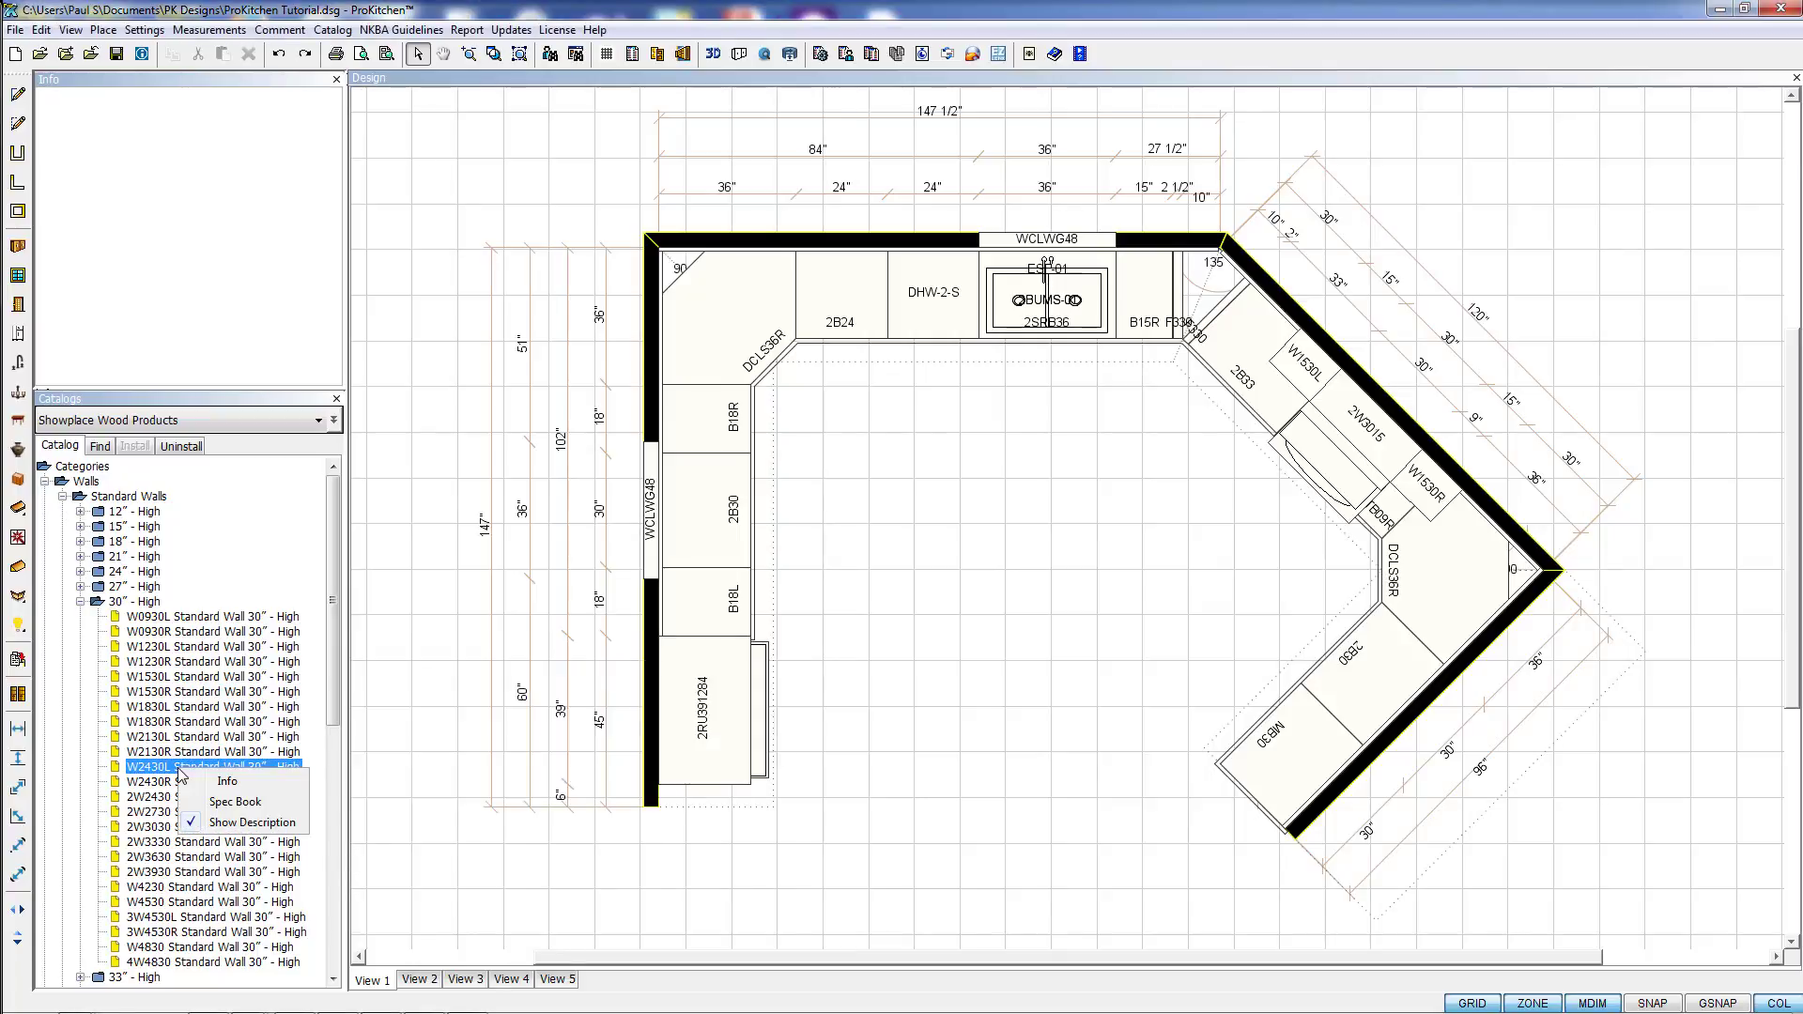
{"action": "mouse_move", "coordinate": [235, 800]}
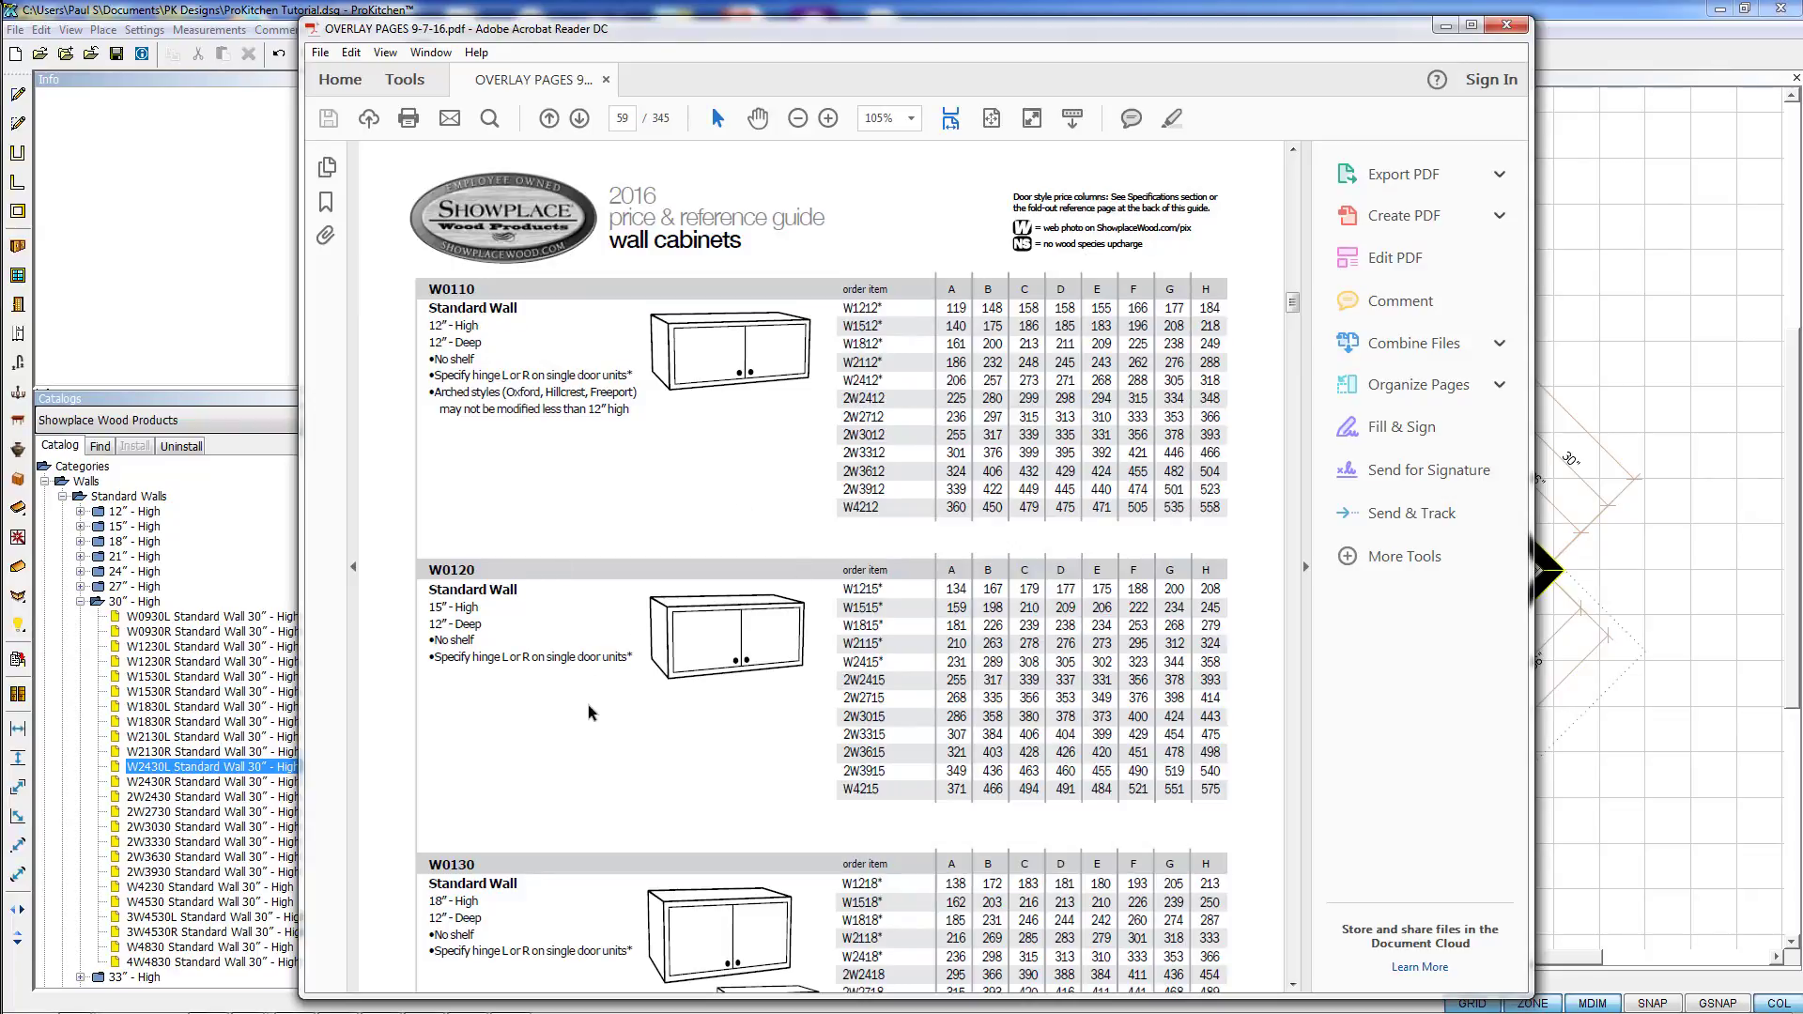
{"action": "mouse_move", "coordinate": [148, 782]}
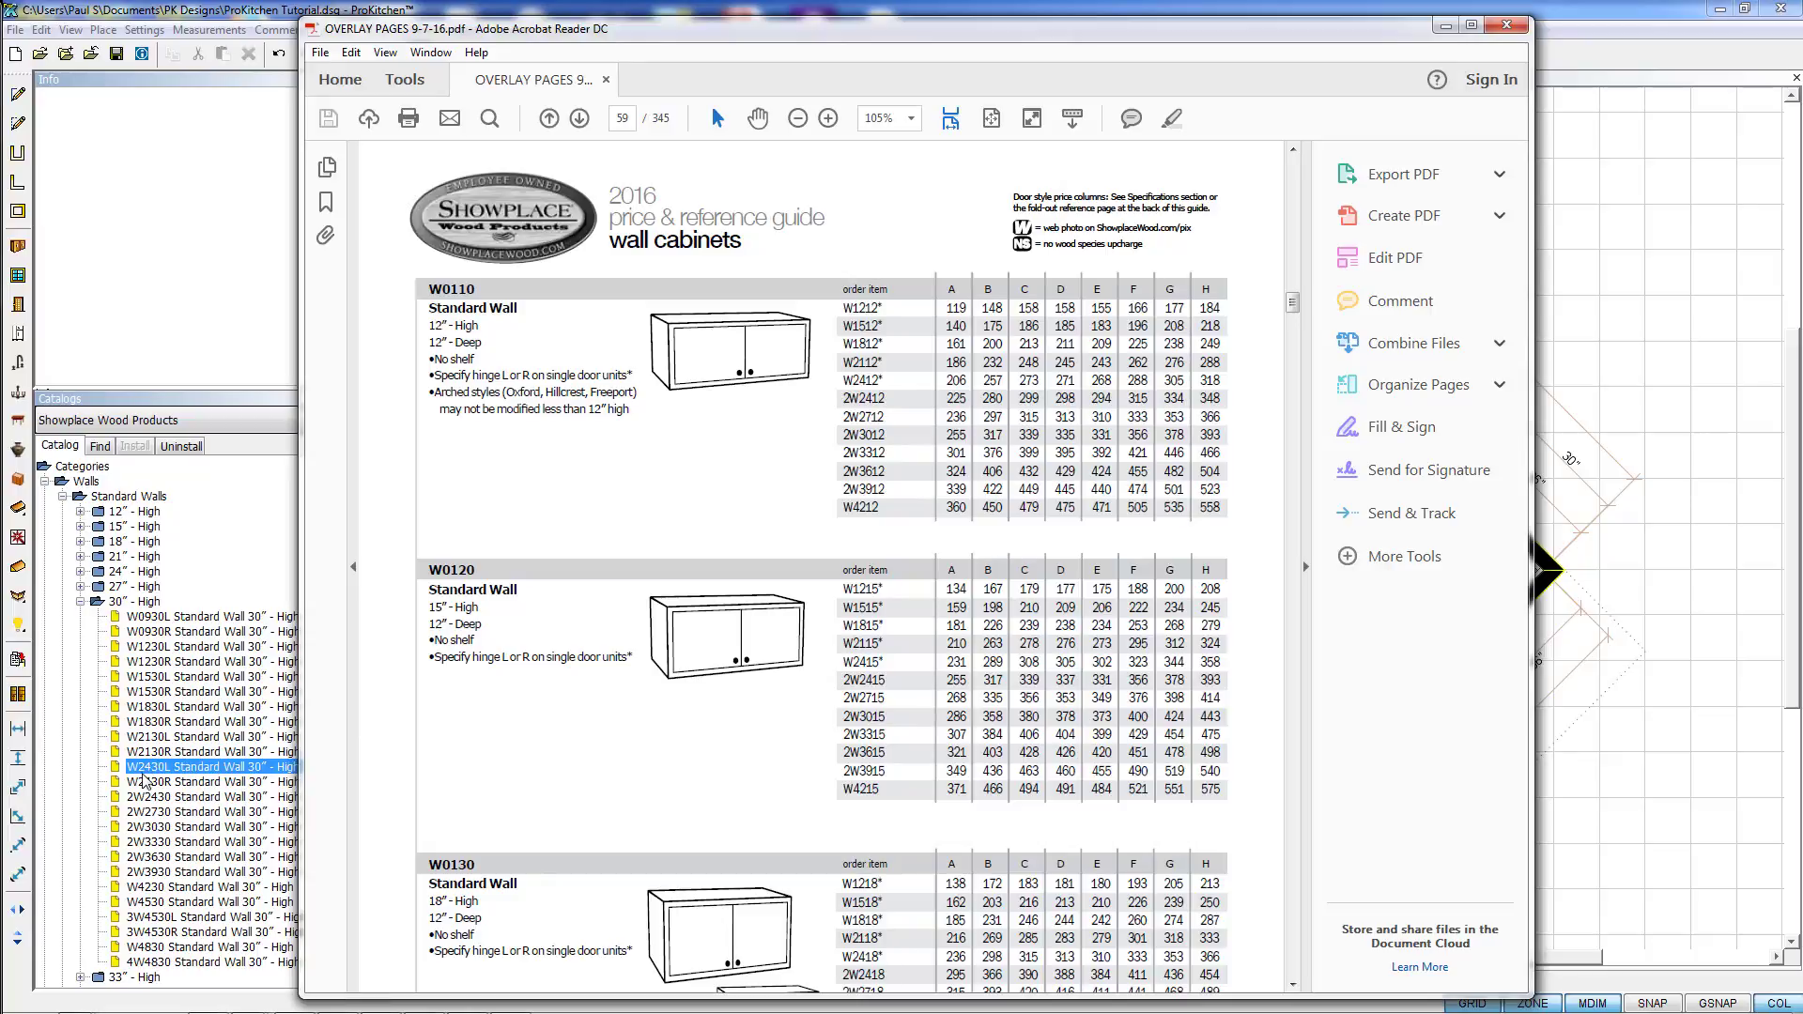
{"action": "mouse_move", "coordinate": [368, 639]}
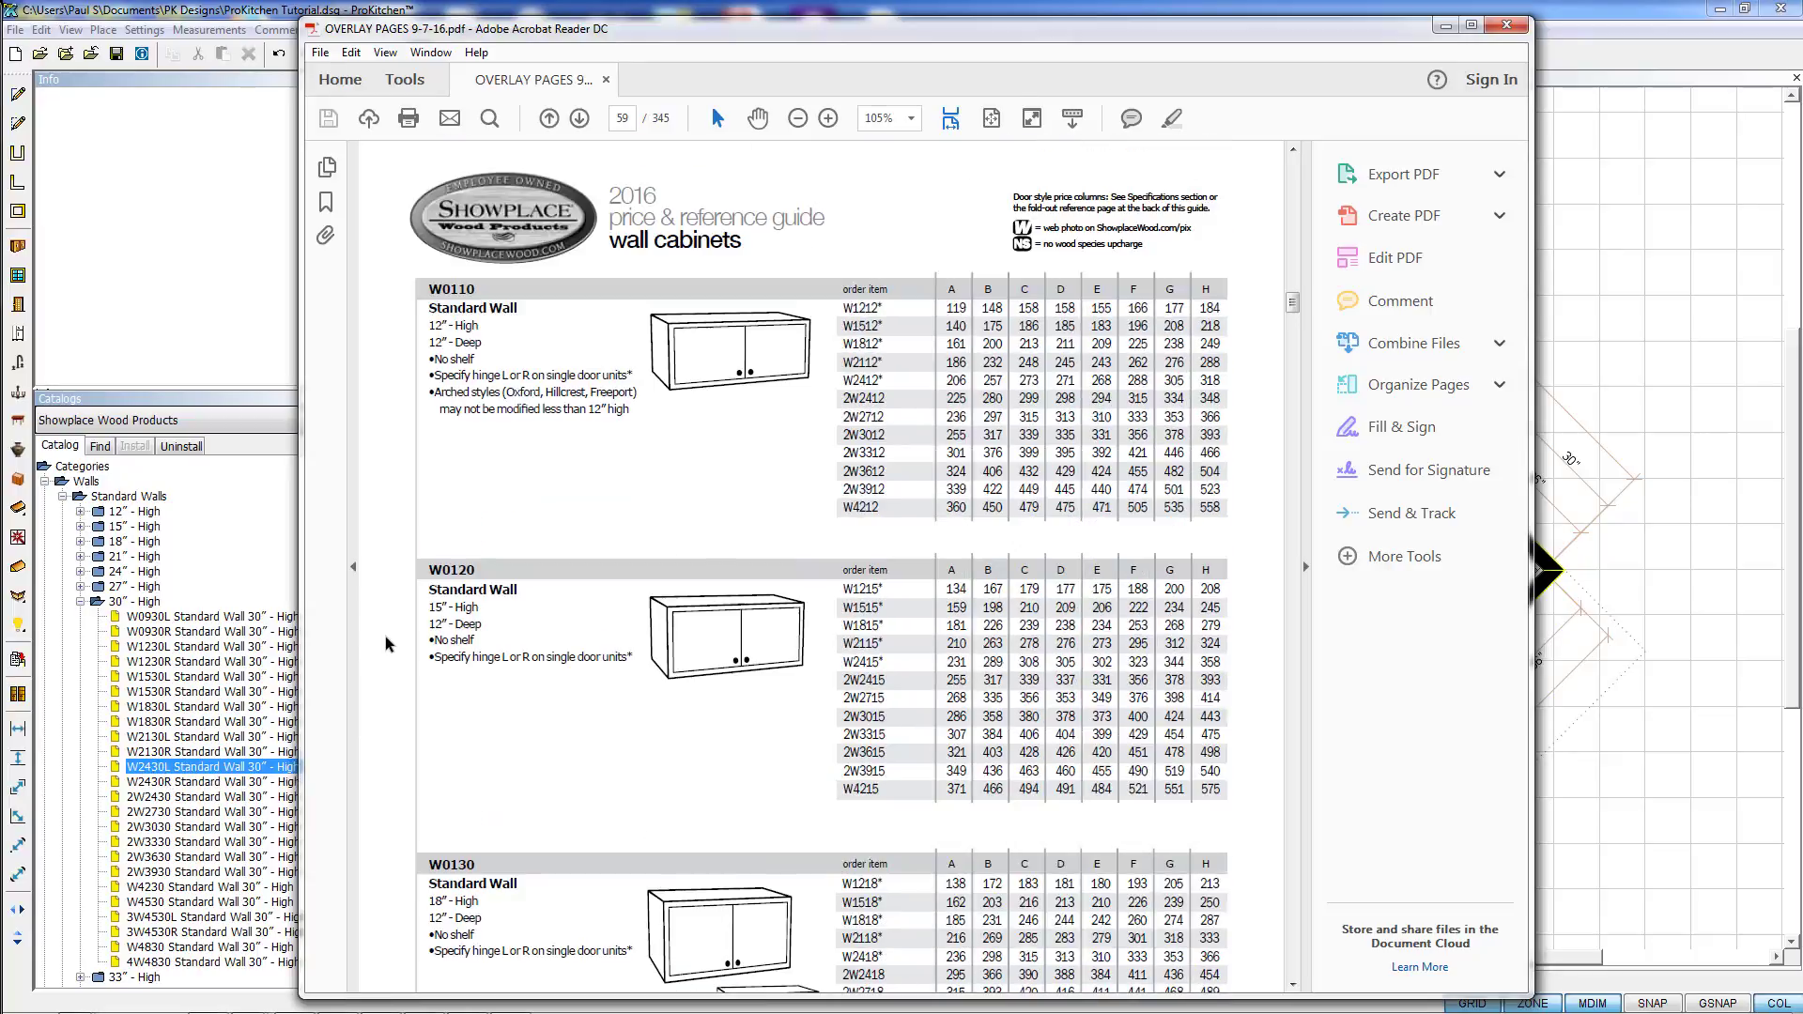
Scroll the Showplace price guide from page 59 to page 60's standard wall pricing
{"action": "scroll", "scroll_direction": "down", "scroll_amount": 3}
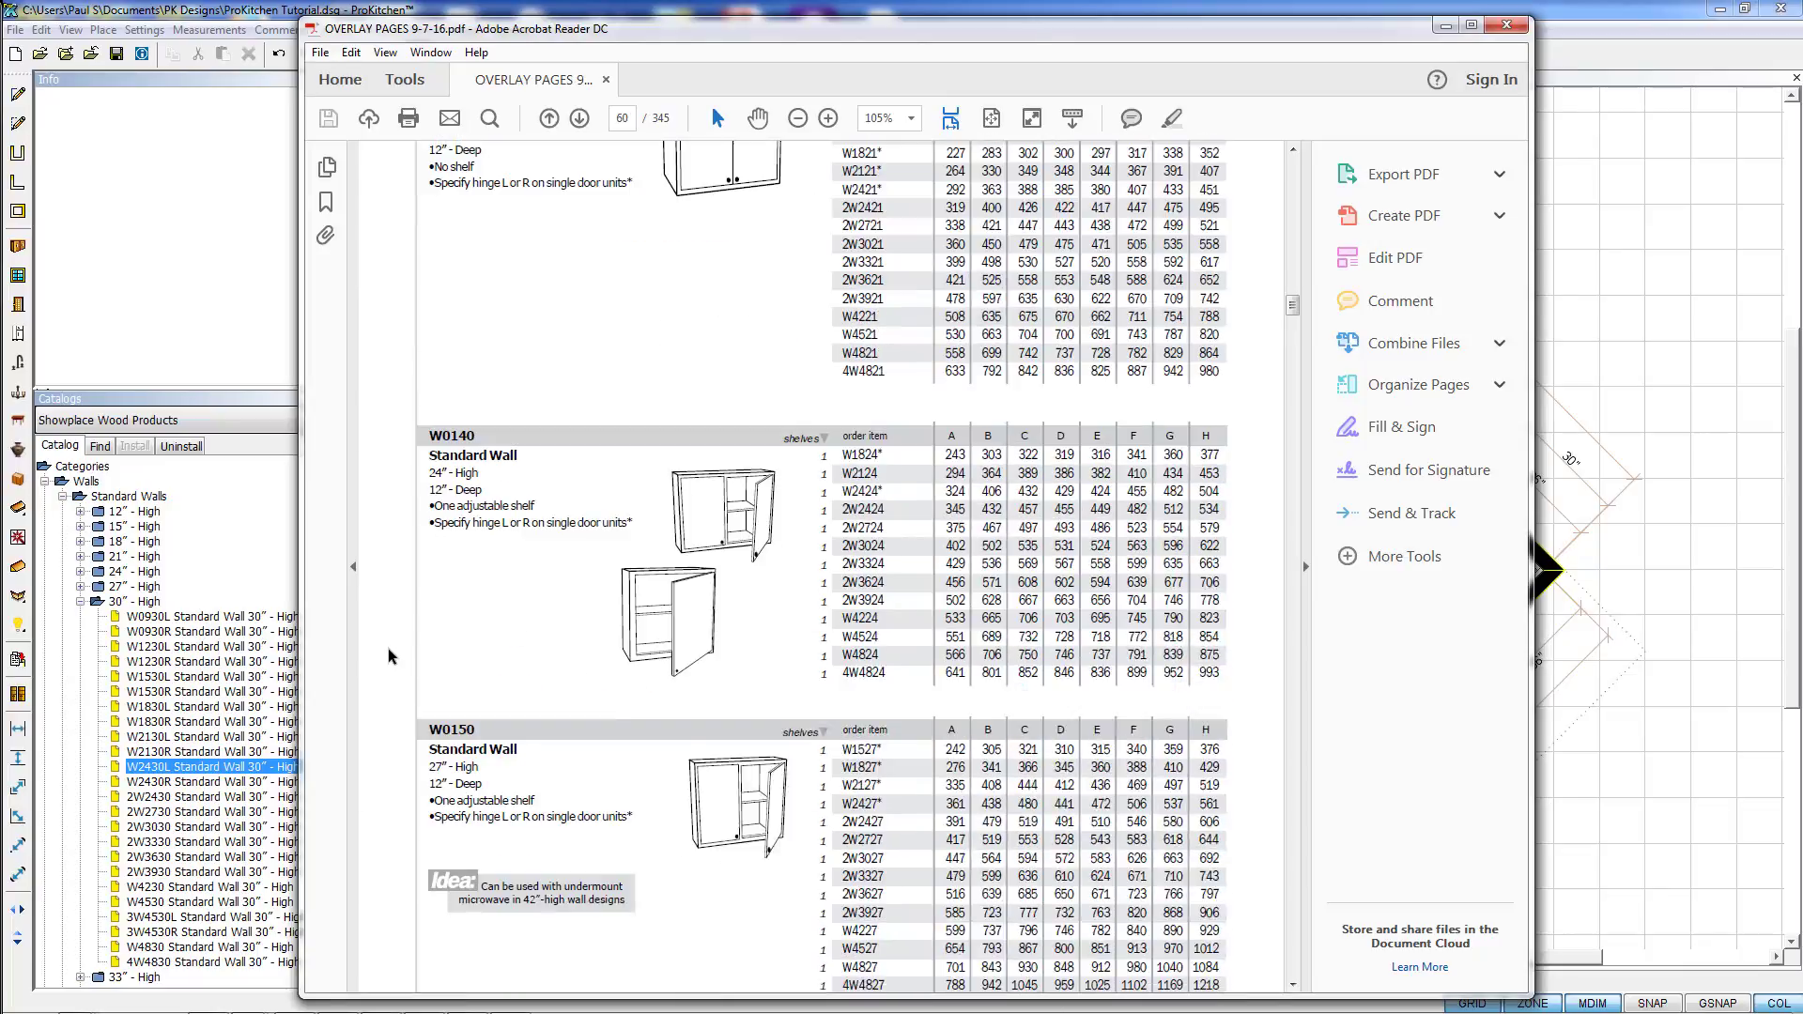
{"action": "scroll", "scroll_direction": "down", "scroll_amount": 3}
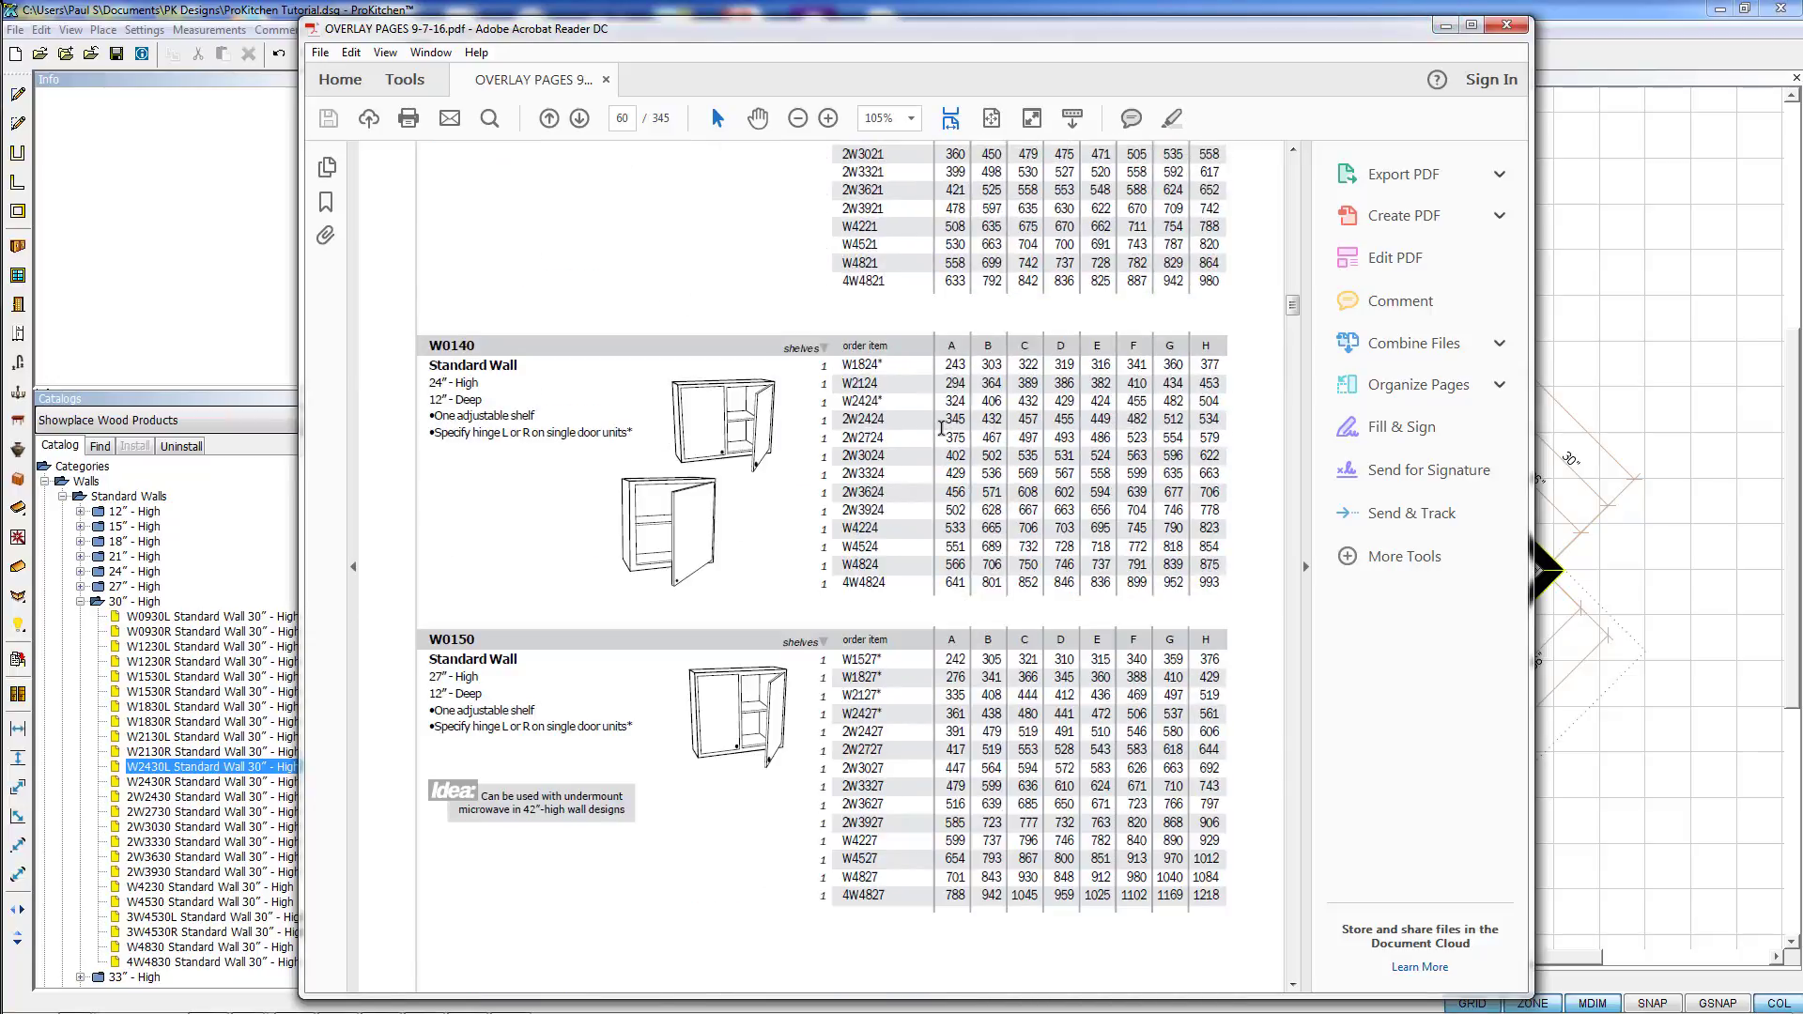
{"action": "mouse_move", "coordinate": [650, 372]}
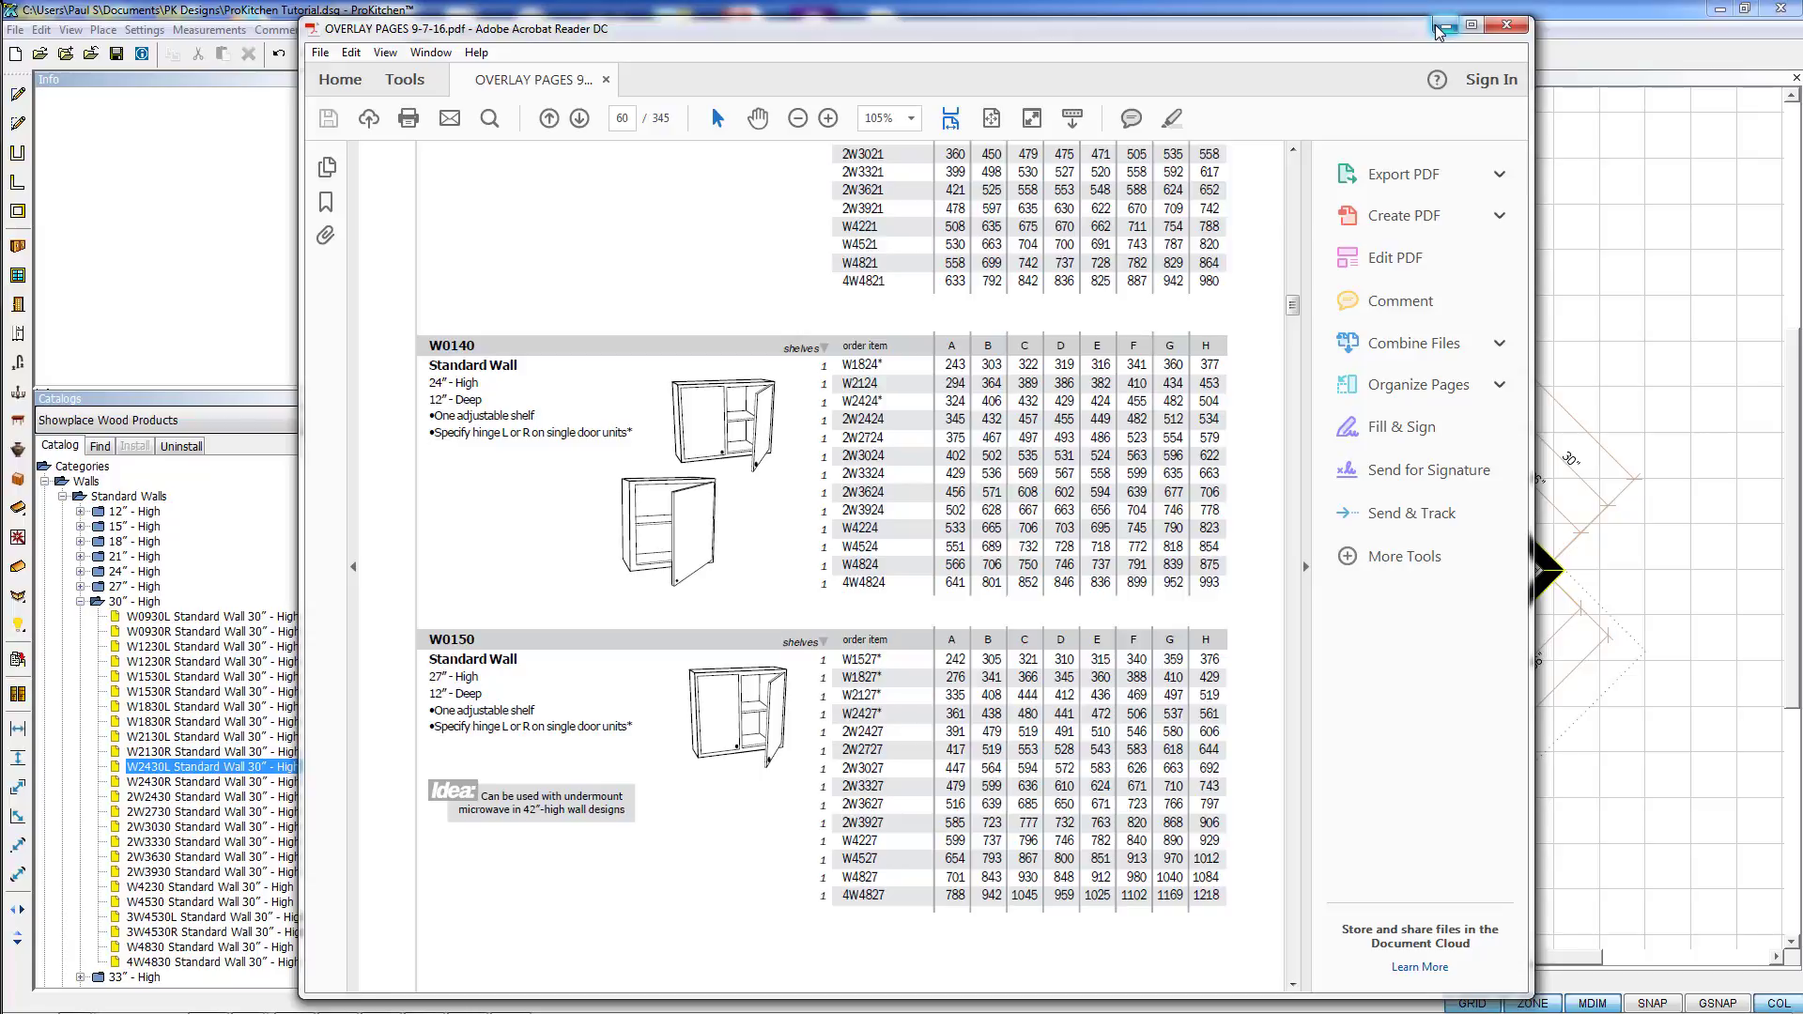
{"action": "mouse_move", "coordinate": [1442, 25]}
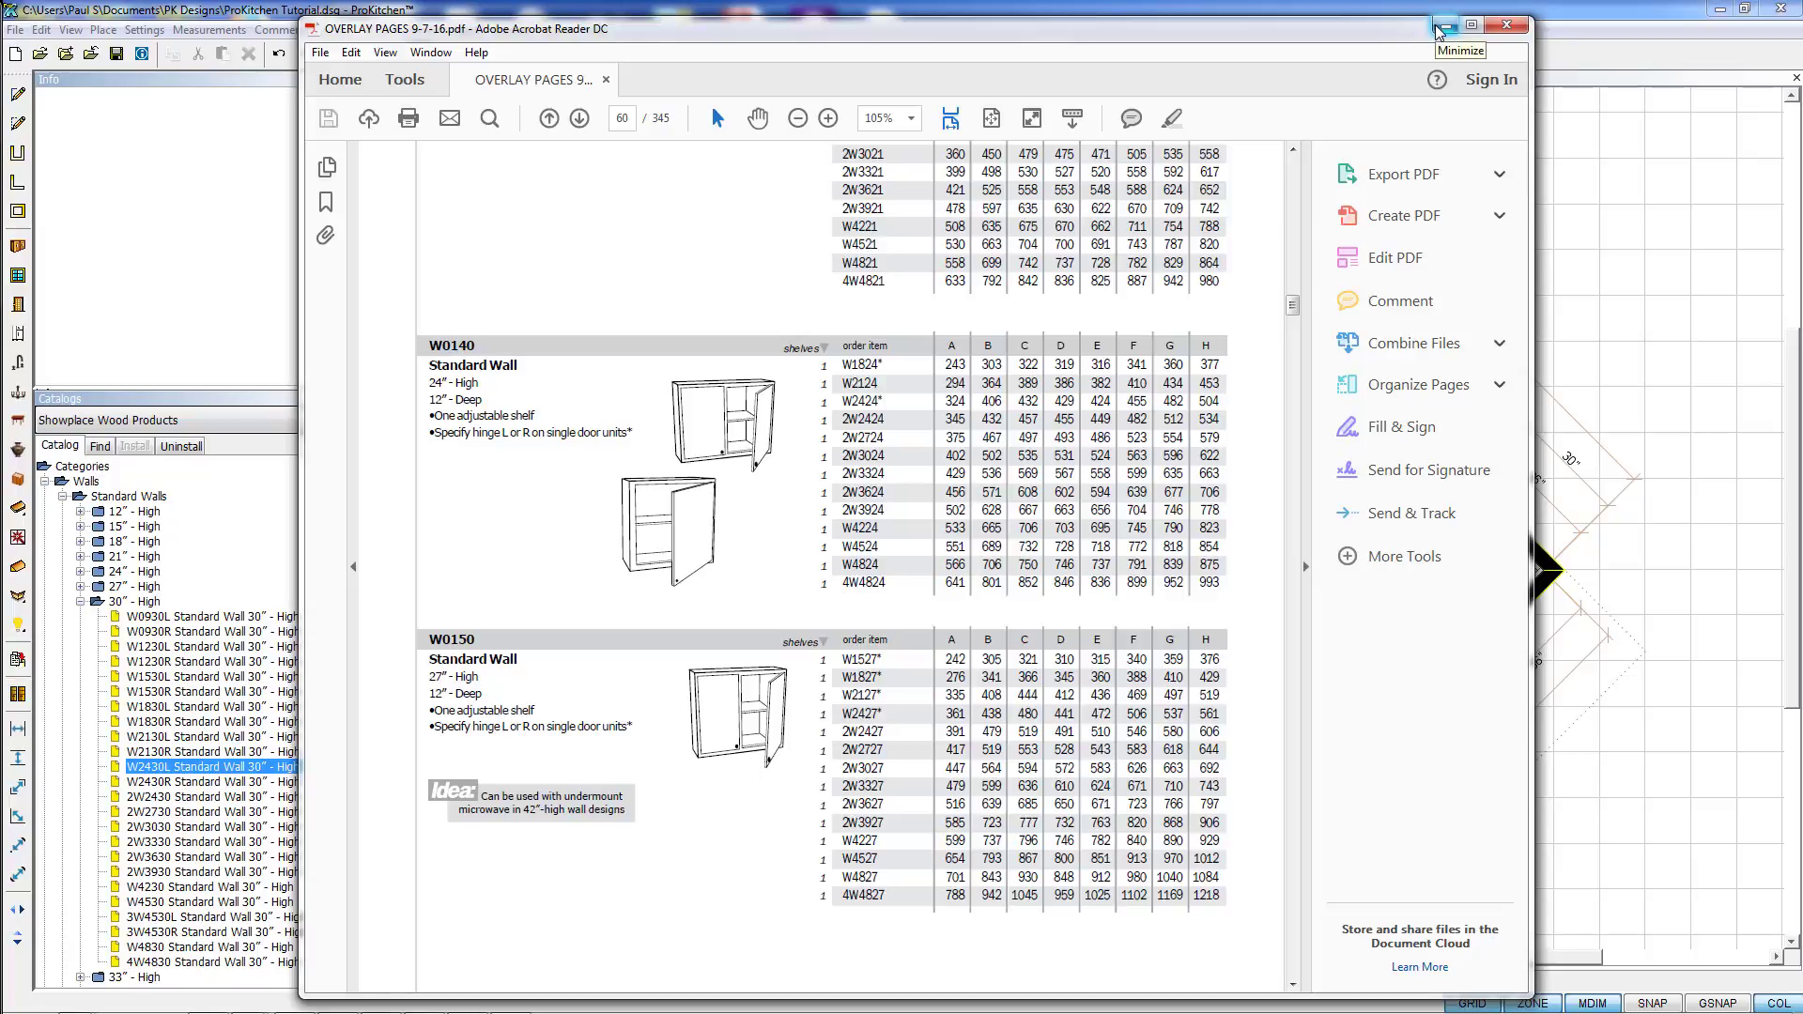
{"action": "mouse_move", "coordinate": [552, 279]}
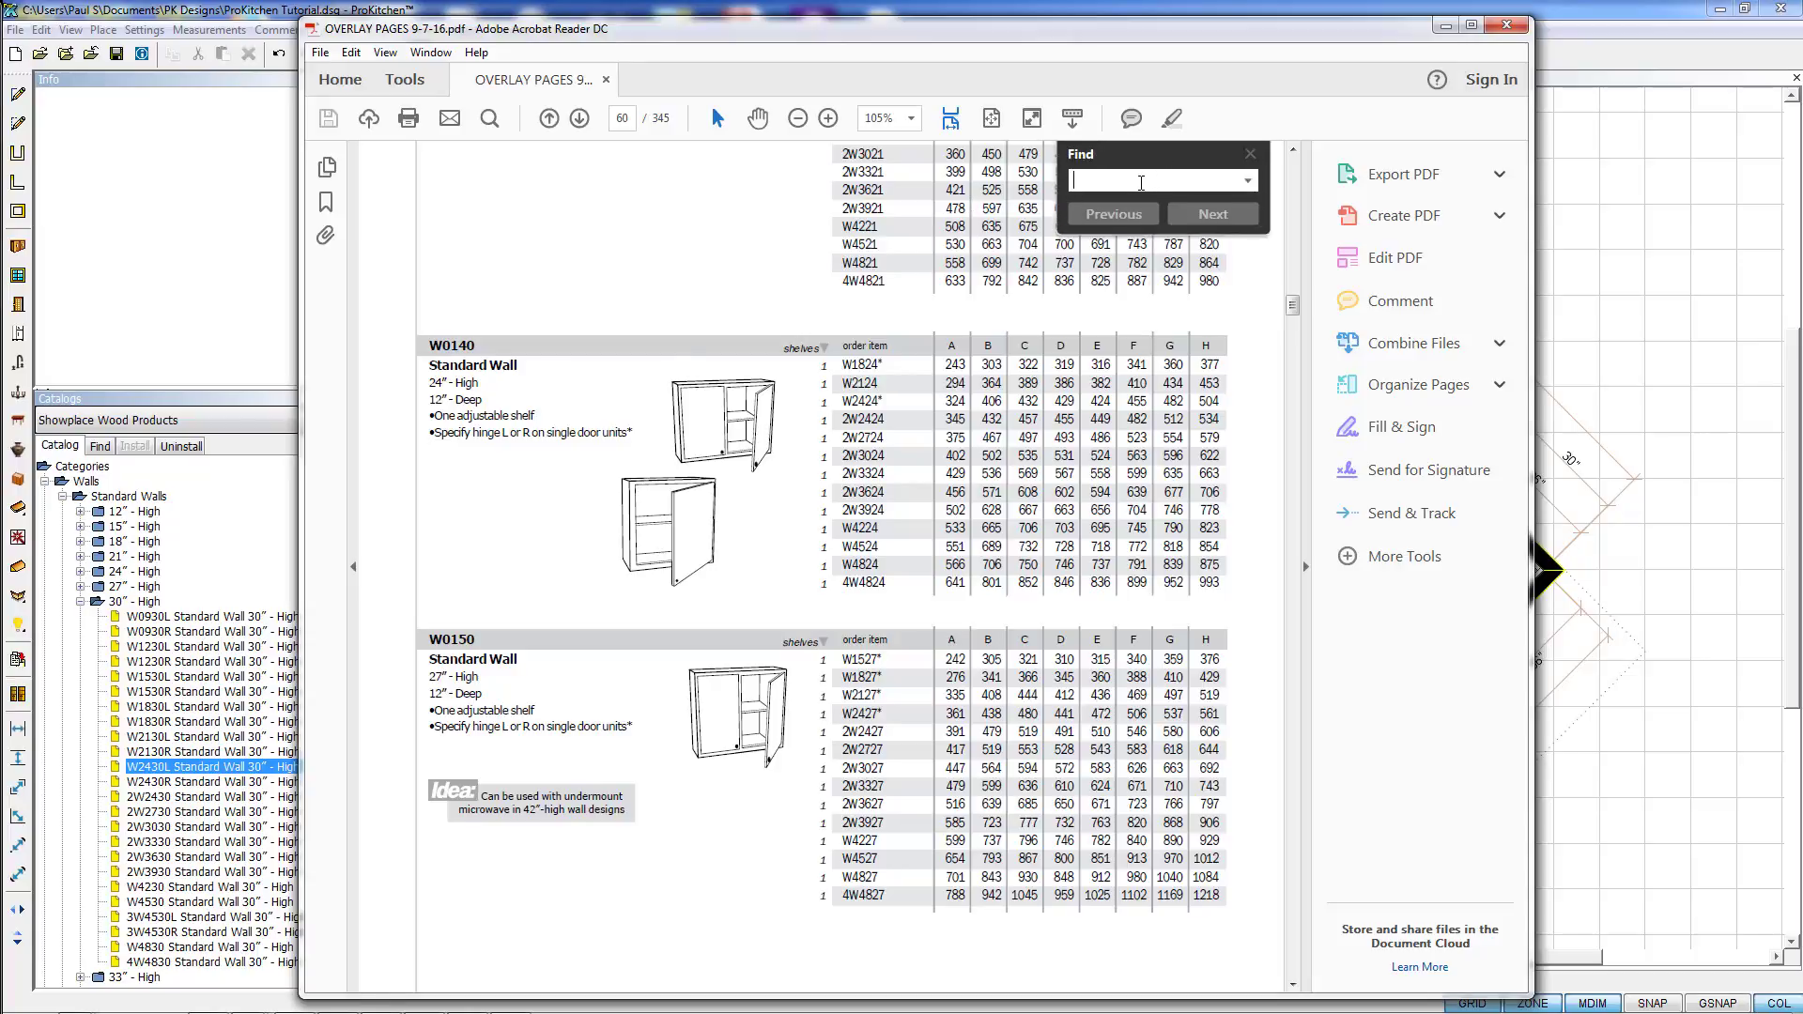
Search the price guide for 'b30', jump to page 110, and dismiss the Find box
{"action": "type", "text": "b30"}
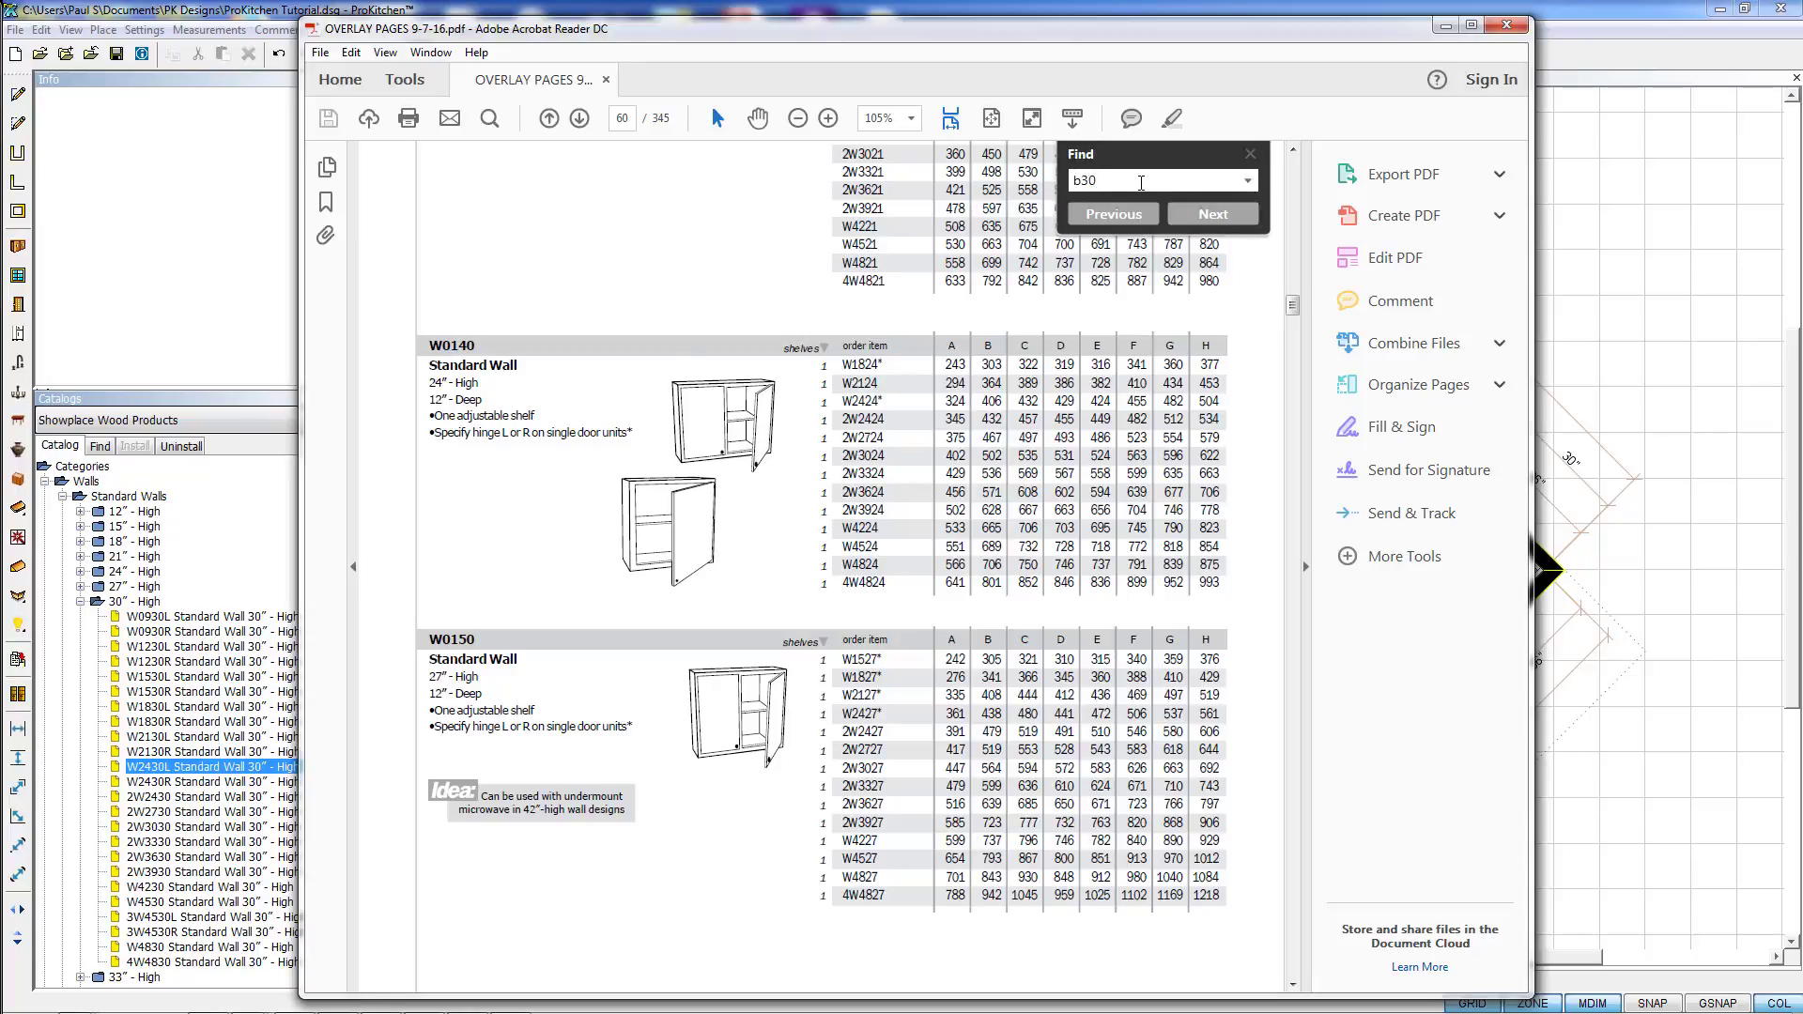
{"action": "left_click", "coordinate": [1212, 214]}
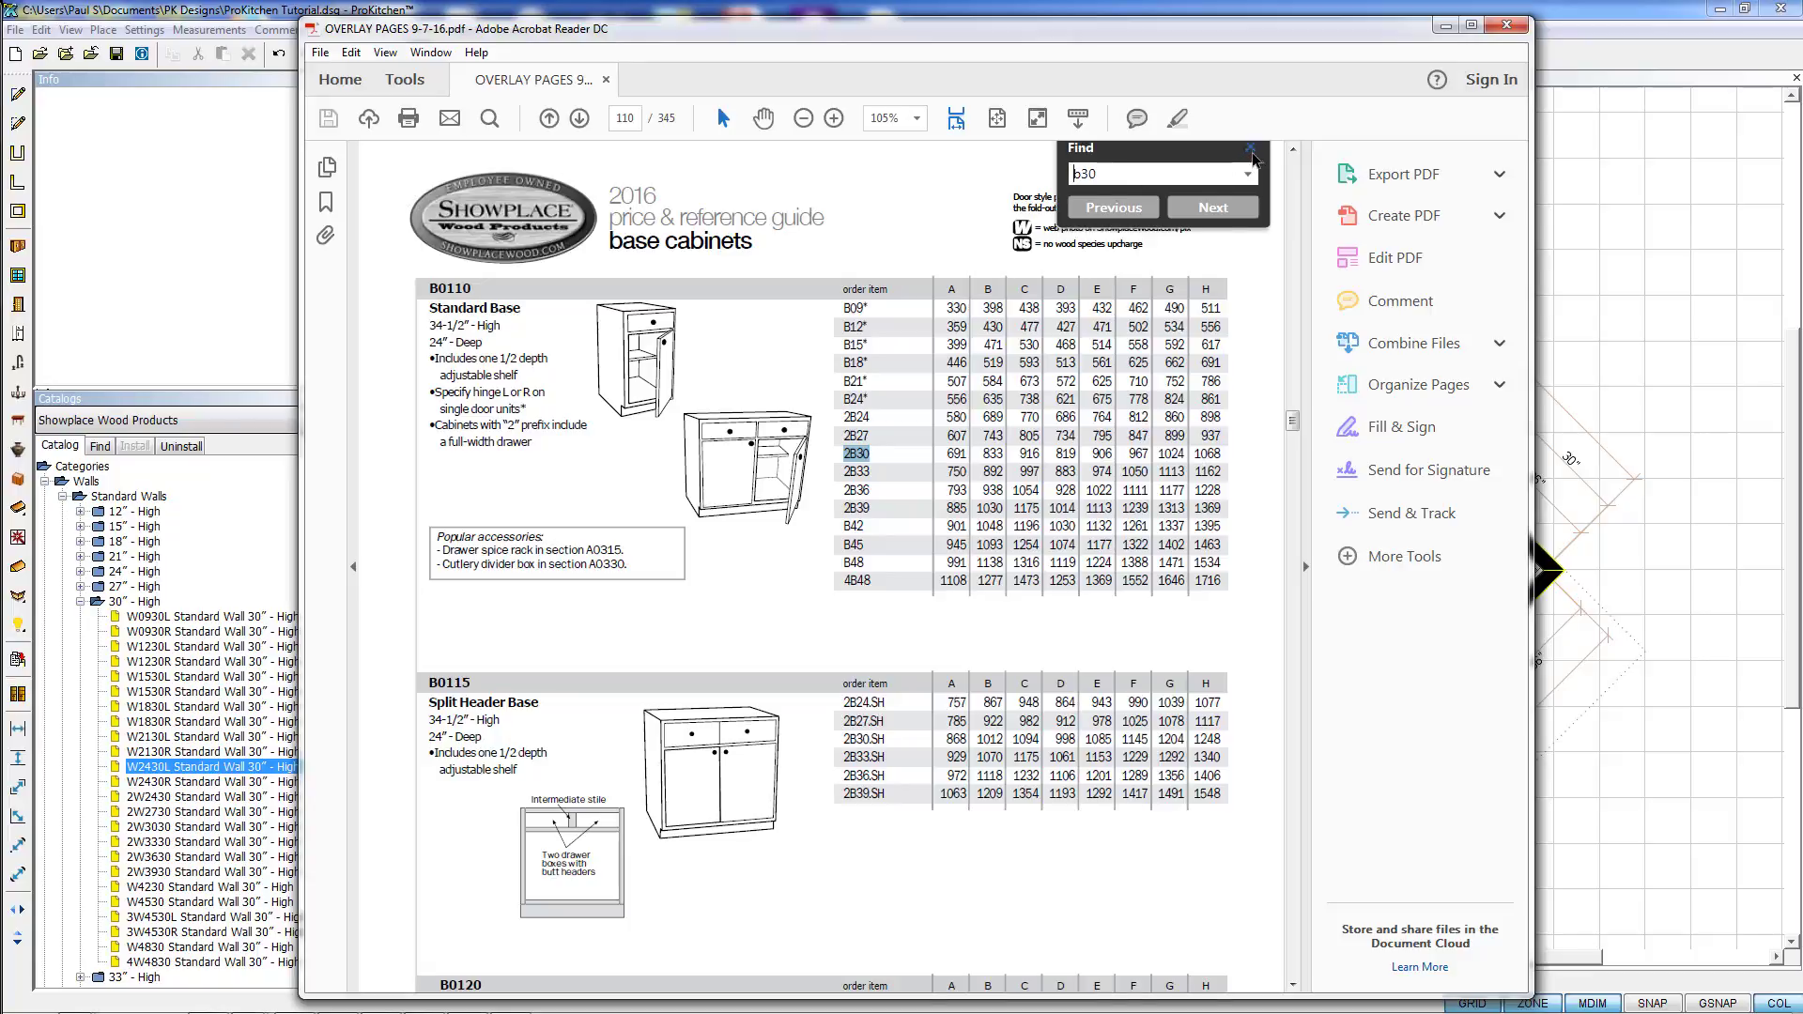
{"action": "left_click", "coordinate": [1250, 153]}
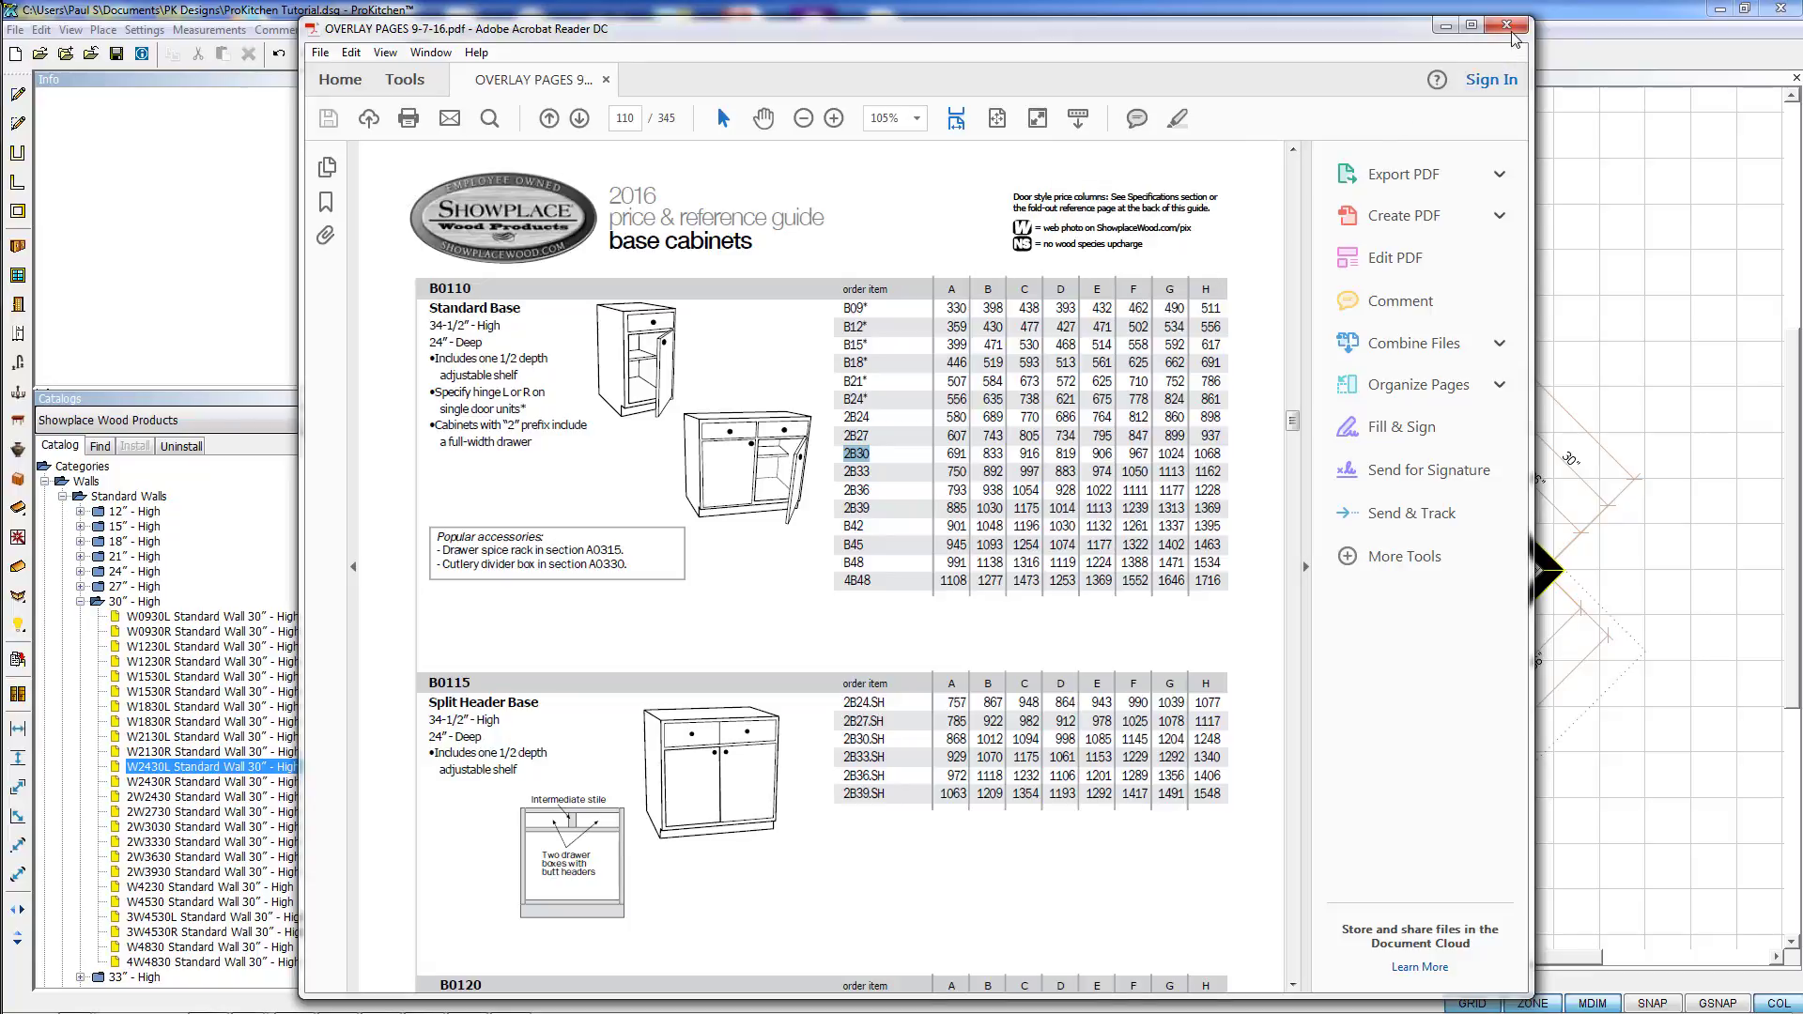
Close Acrobat and double-click the 2B30 base cabinet in the plan view for its spec book
{"action": "left_click", "coordinate": [1505, 25]}
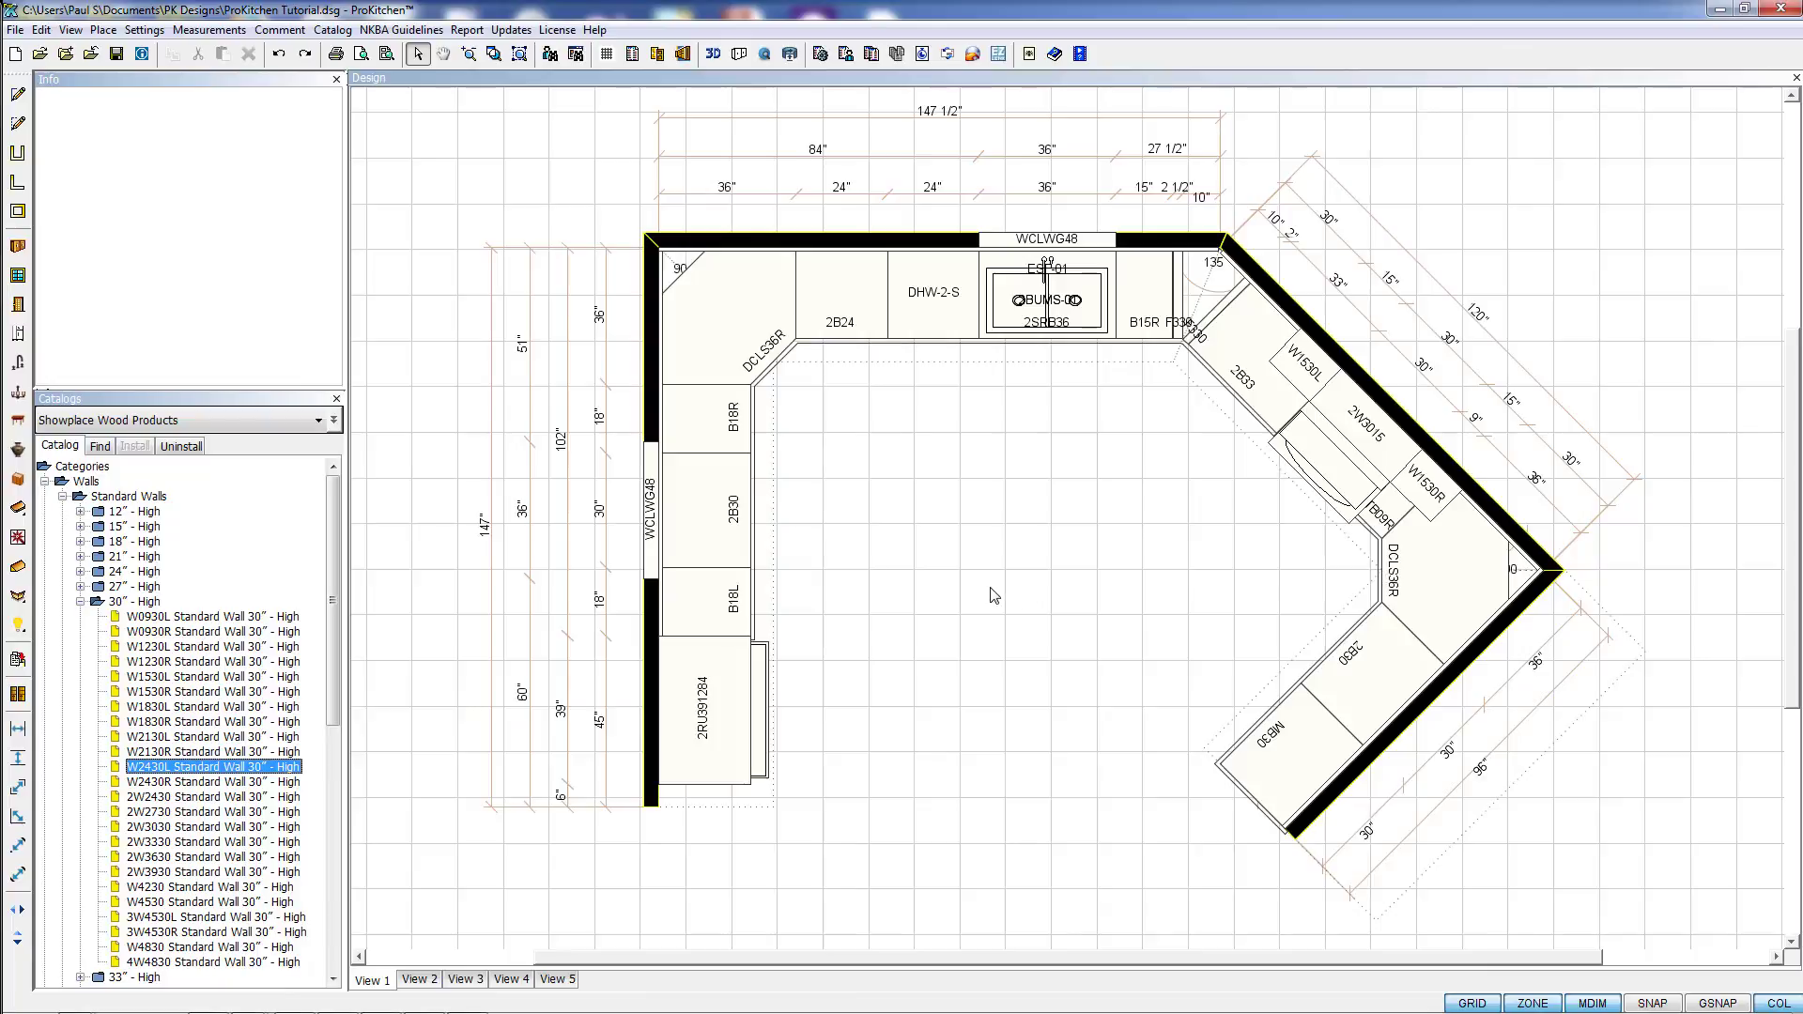
{"action": "mouse_move", "coordinate": [712, 476]}
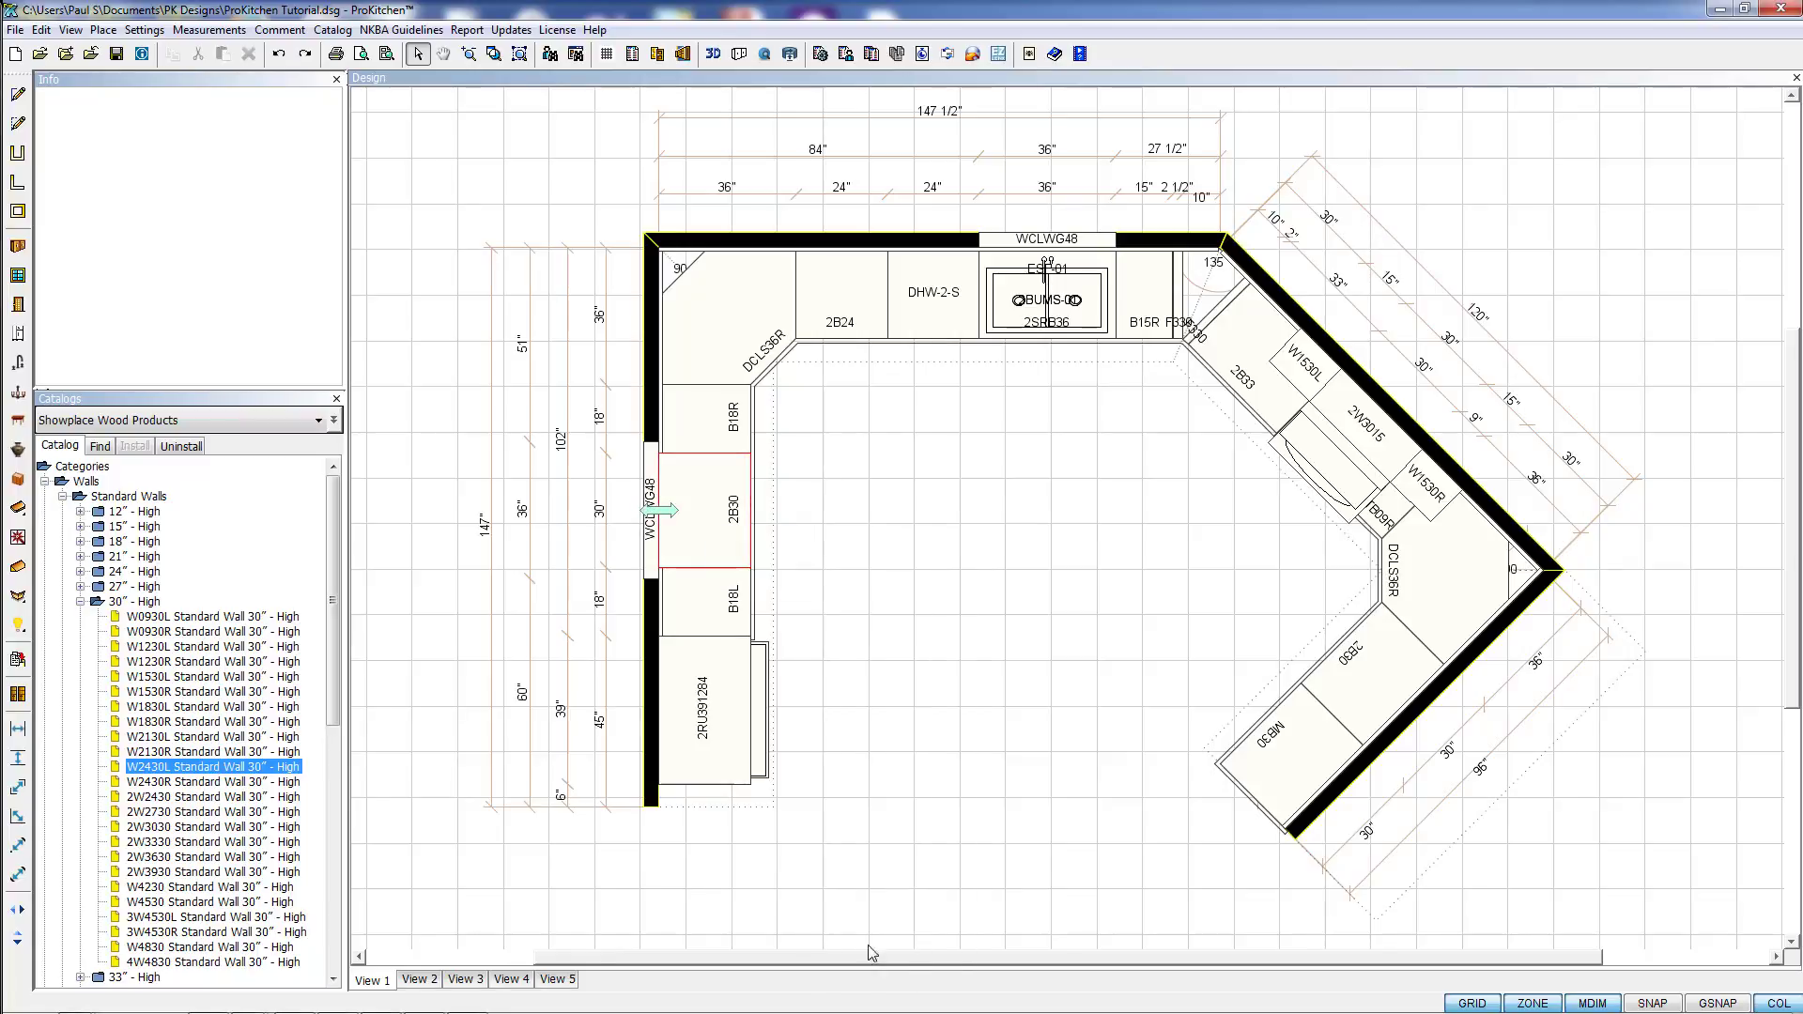
{"action": "double_click", "coordinate": [697, 512]}
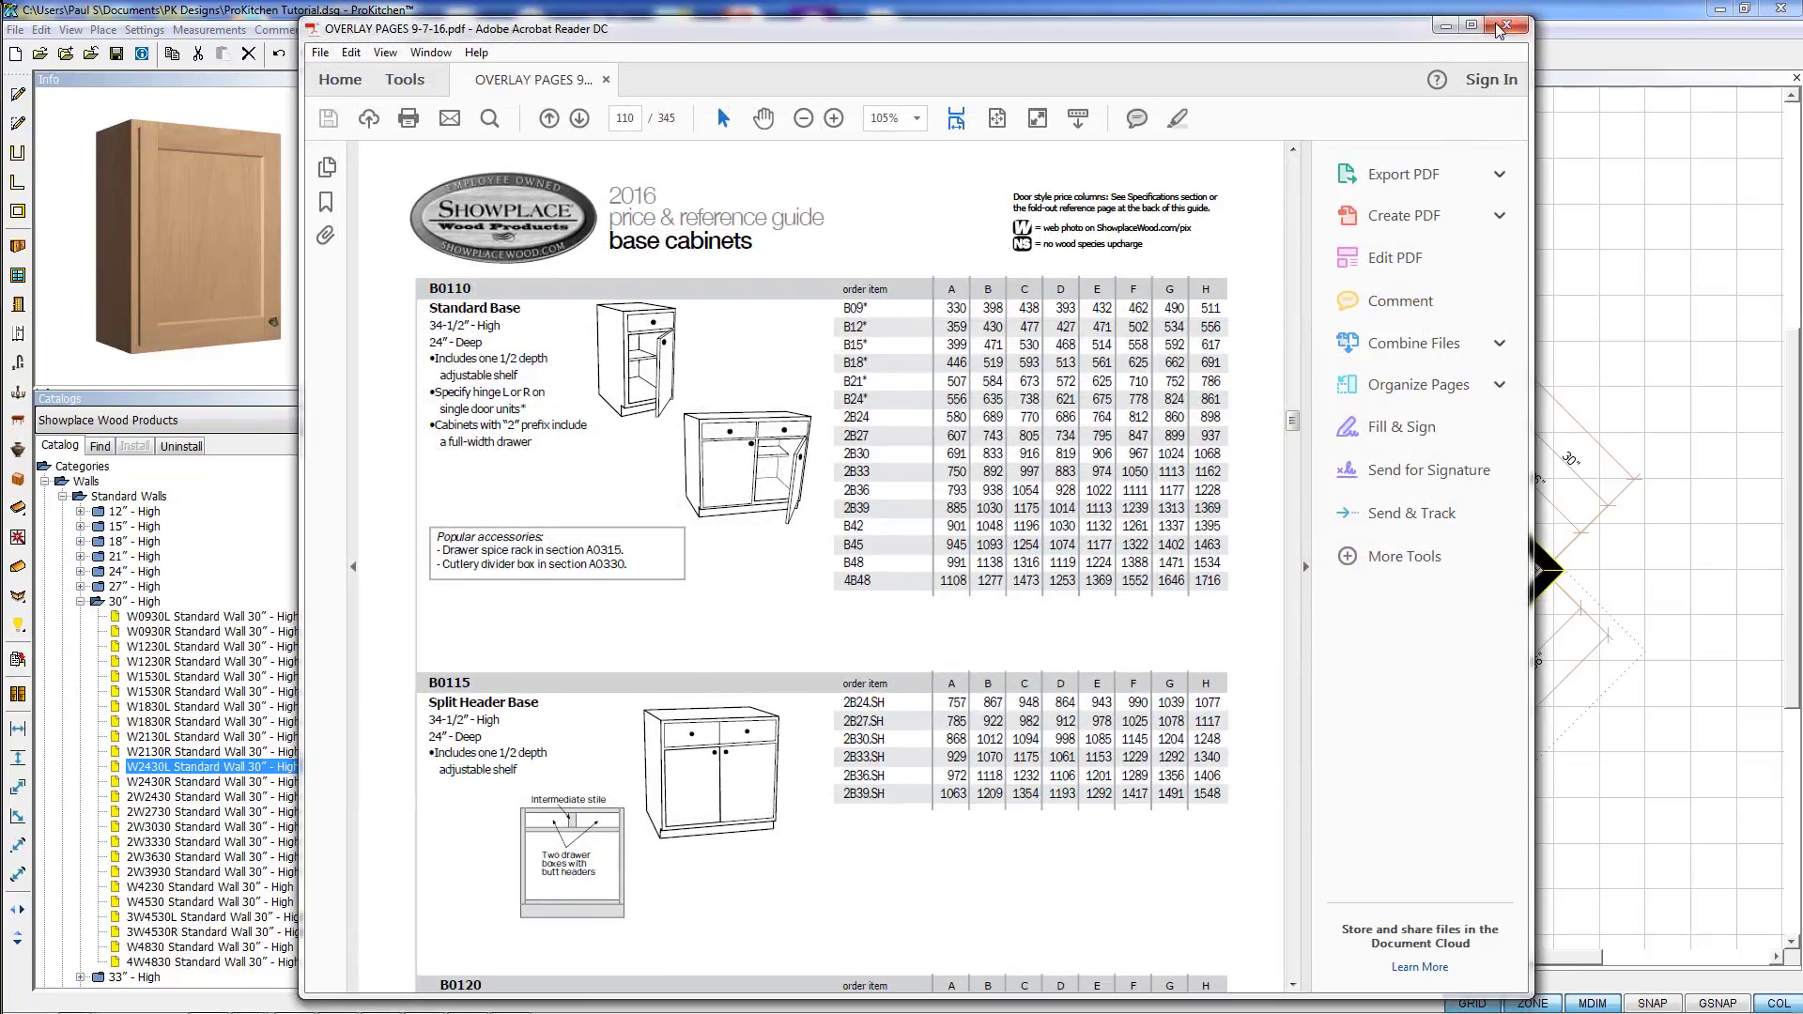
Close the Acrobat price guide showing page 110's base cabinets
{"action": "left_click", "coordinate": [1509, 25]}
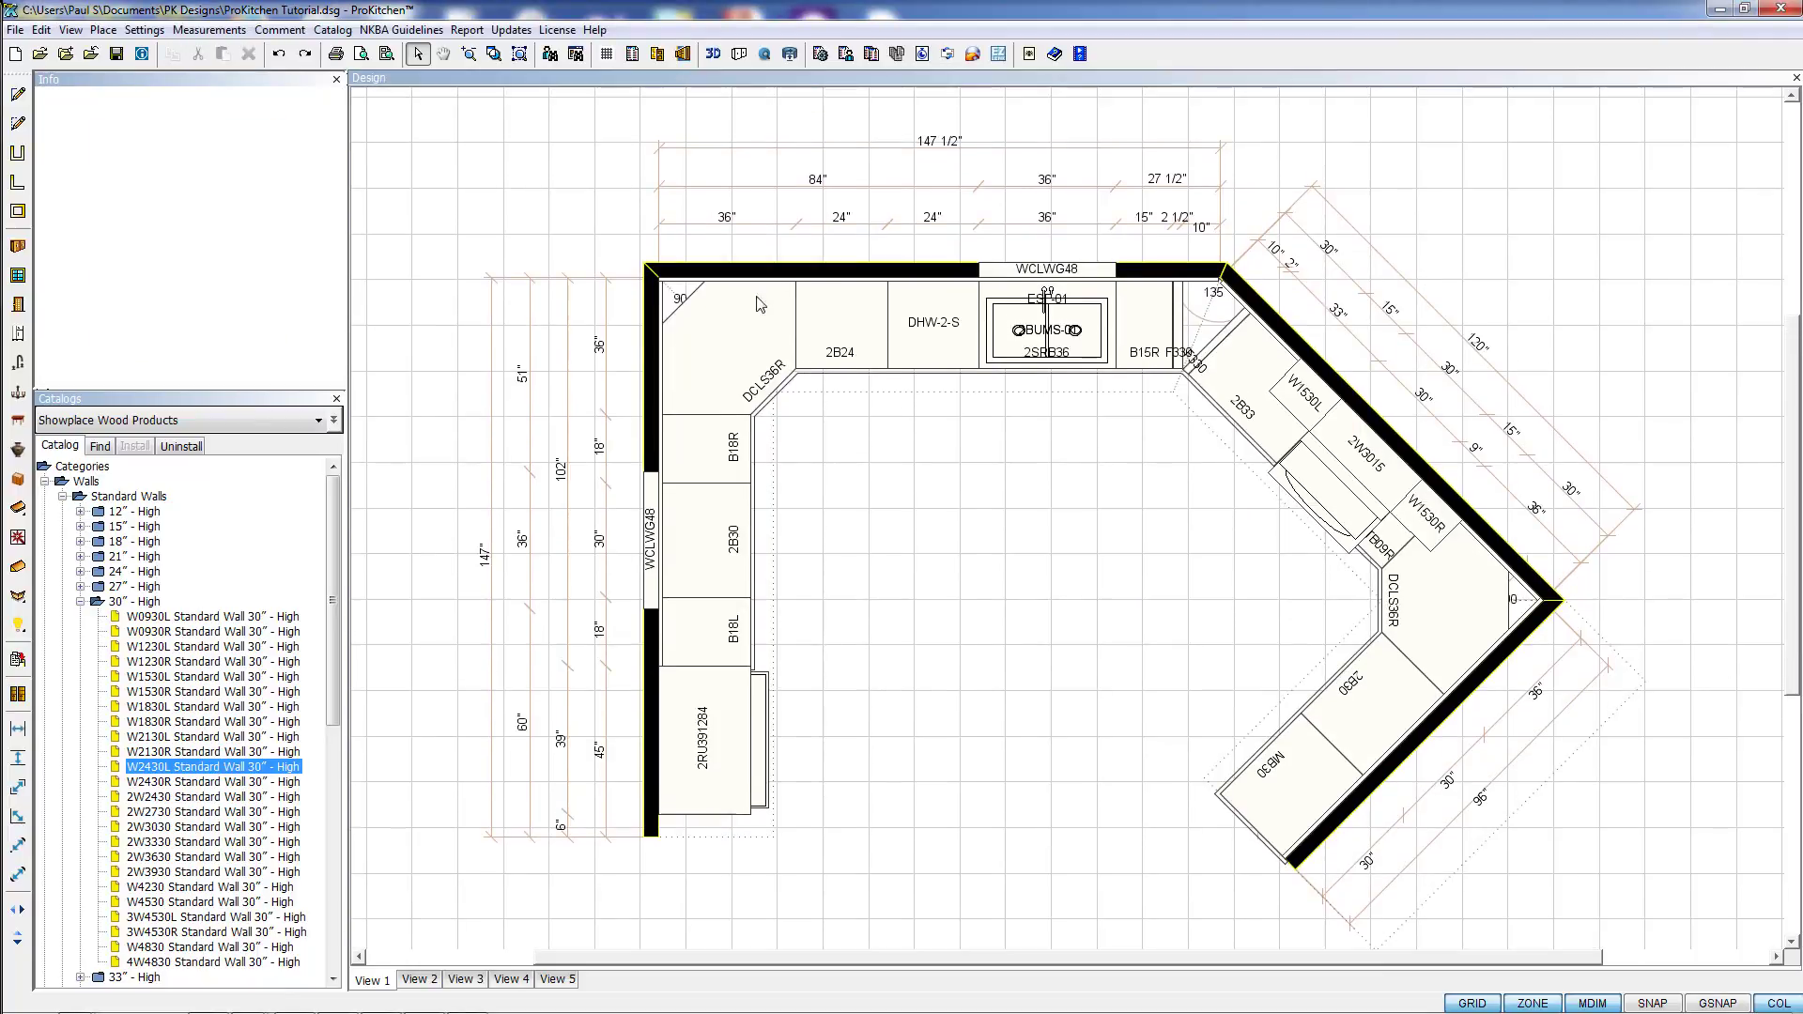
Open Global Specifications and view the Door Style, Drawer Header and Wood Species option values
{"action": "left_click", "coordinate": [657, 55]}
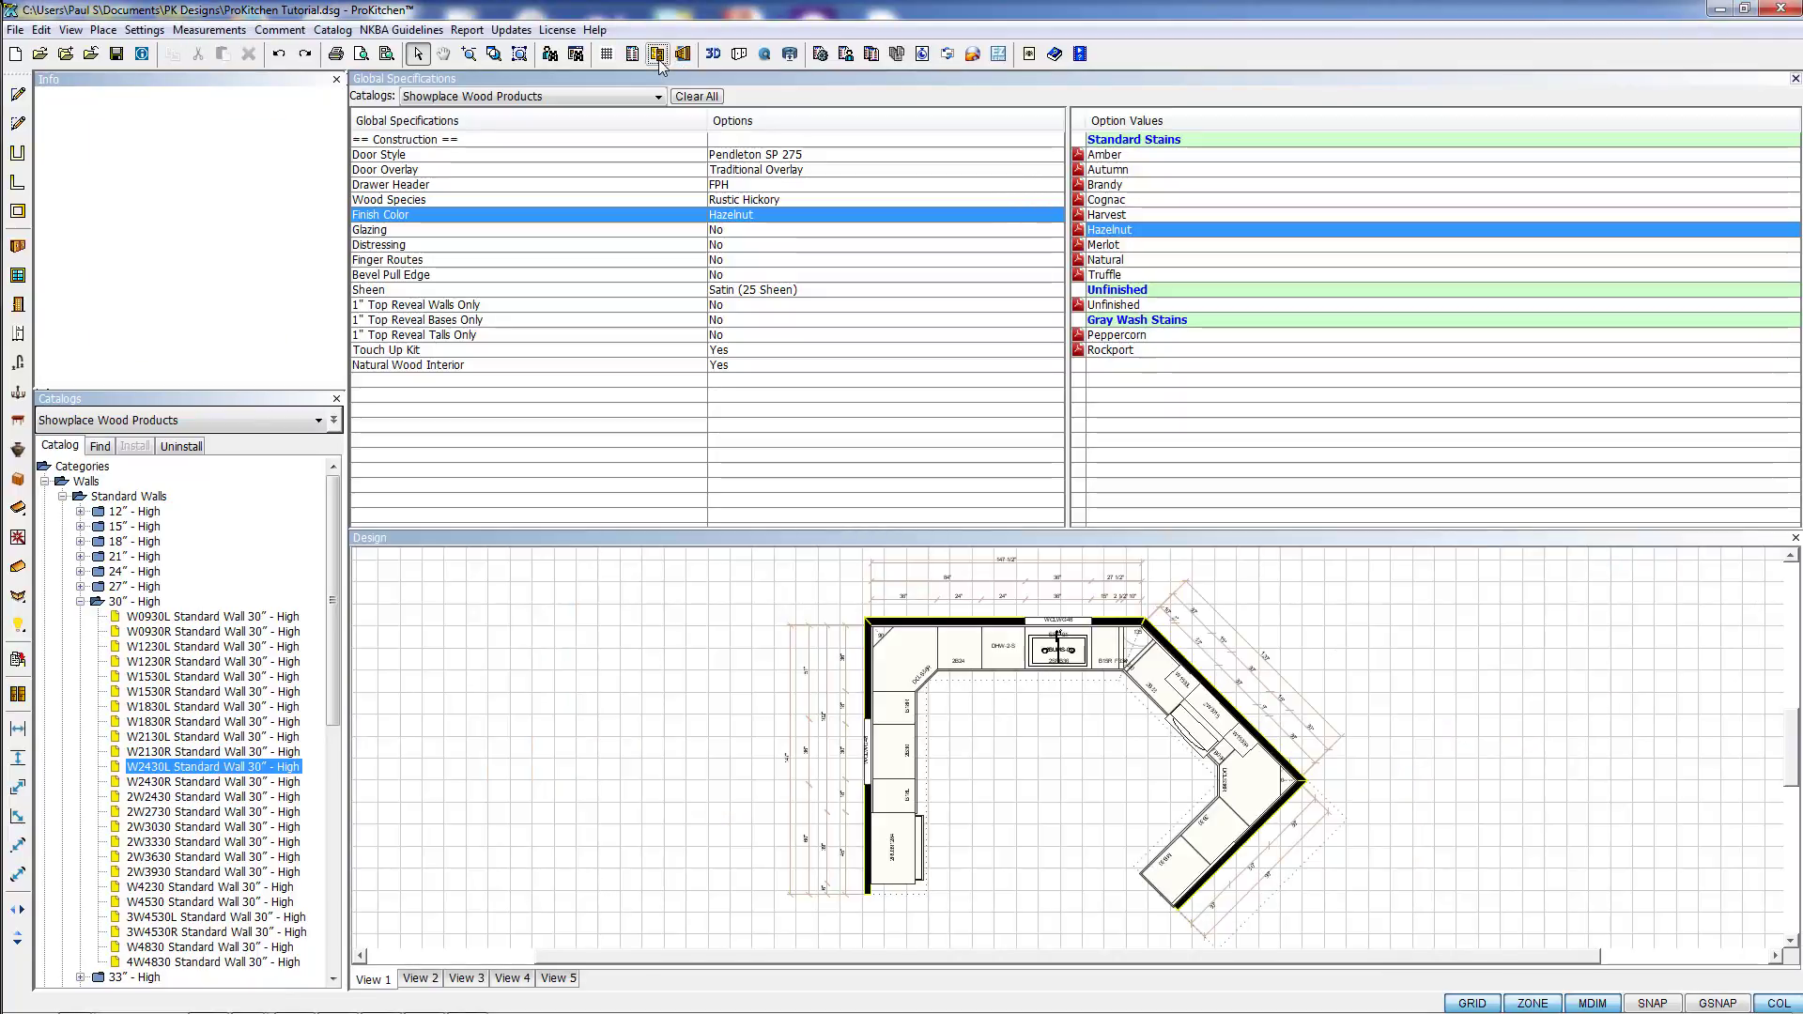
{"action": "left_click", "coordinate": [378, 154]}
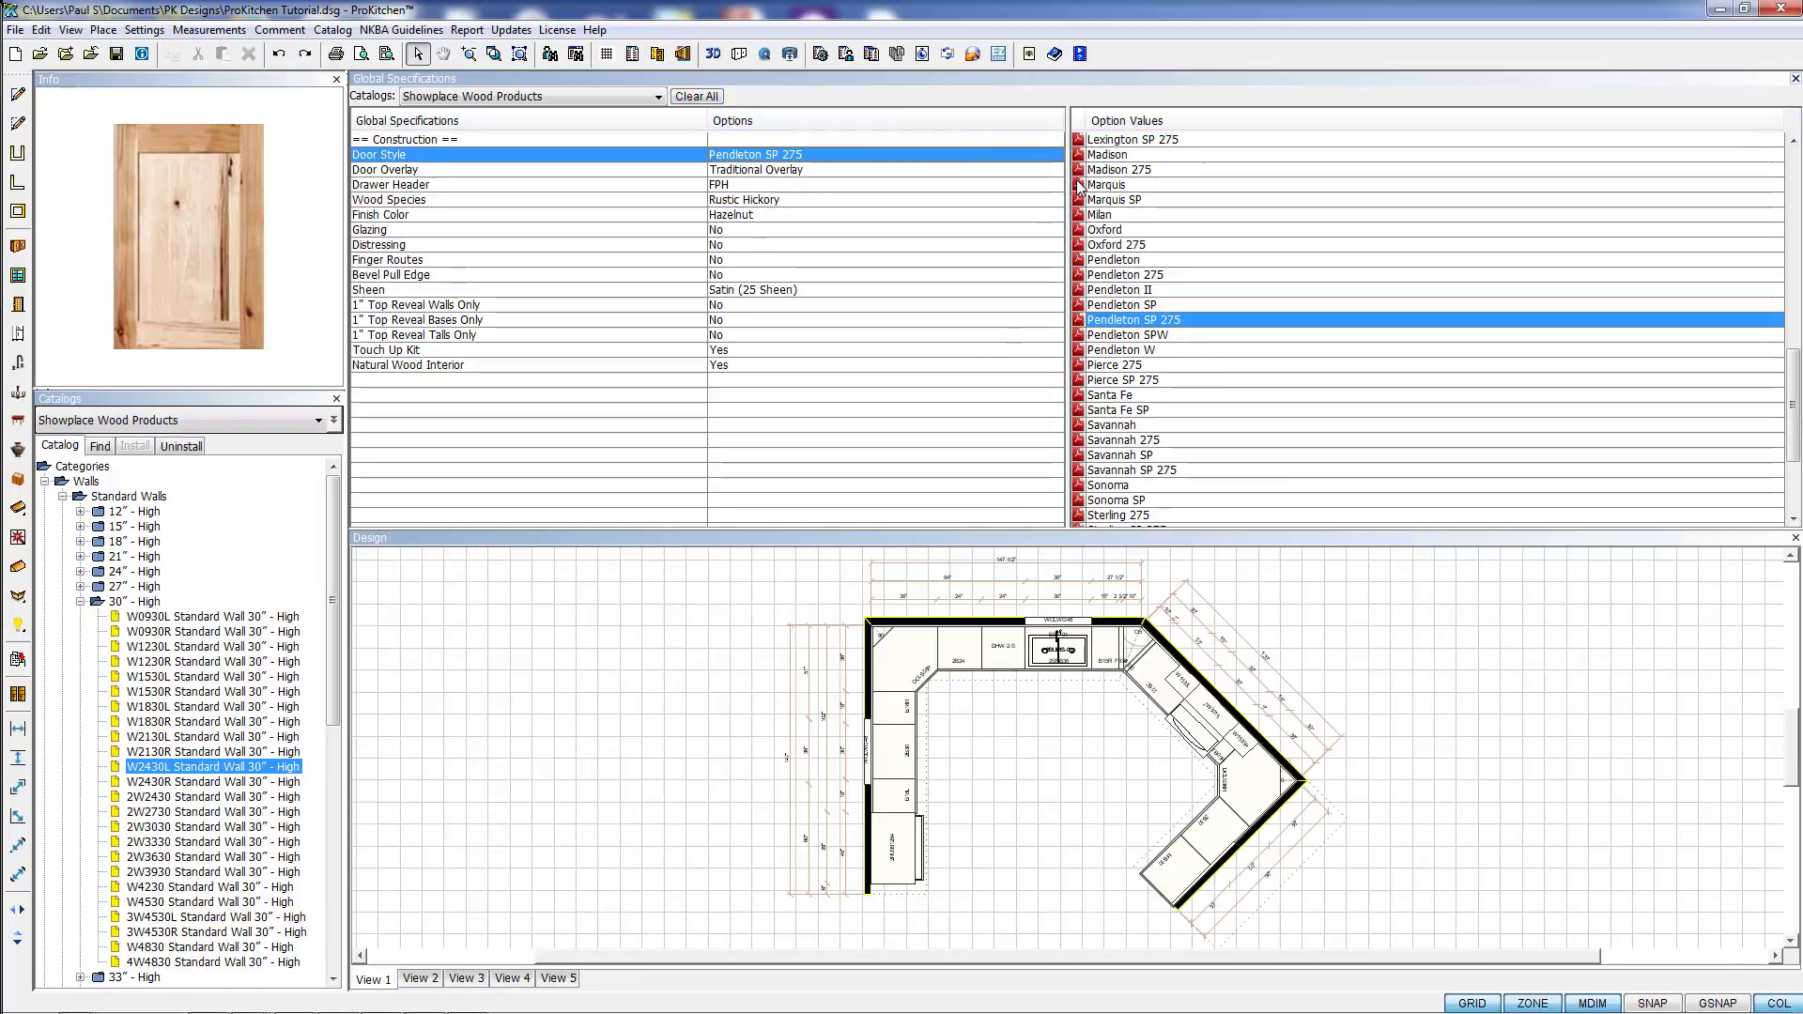
{"action": "mouse_move", "coordinate": [880, 225]}
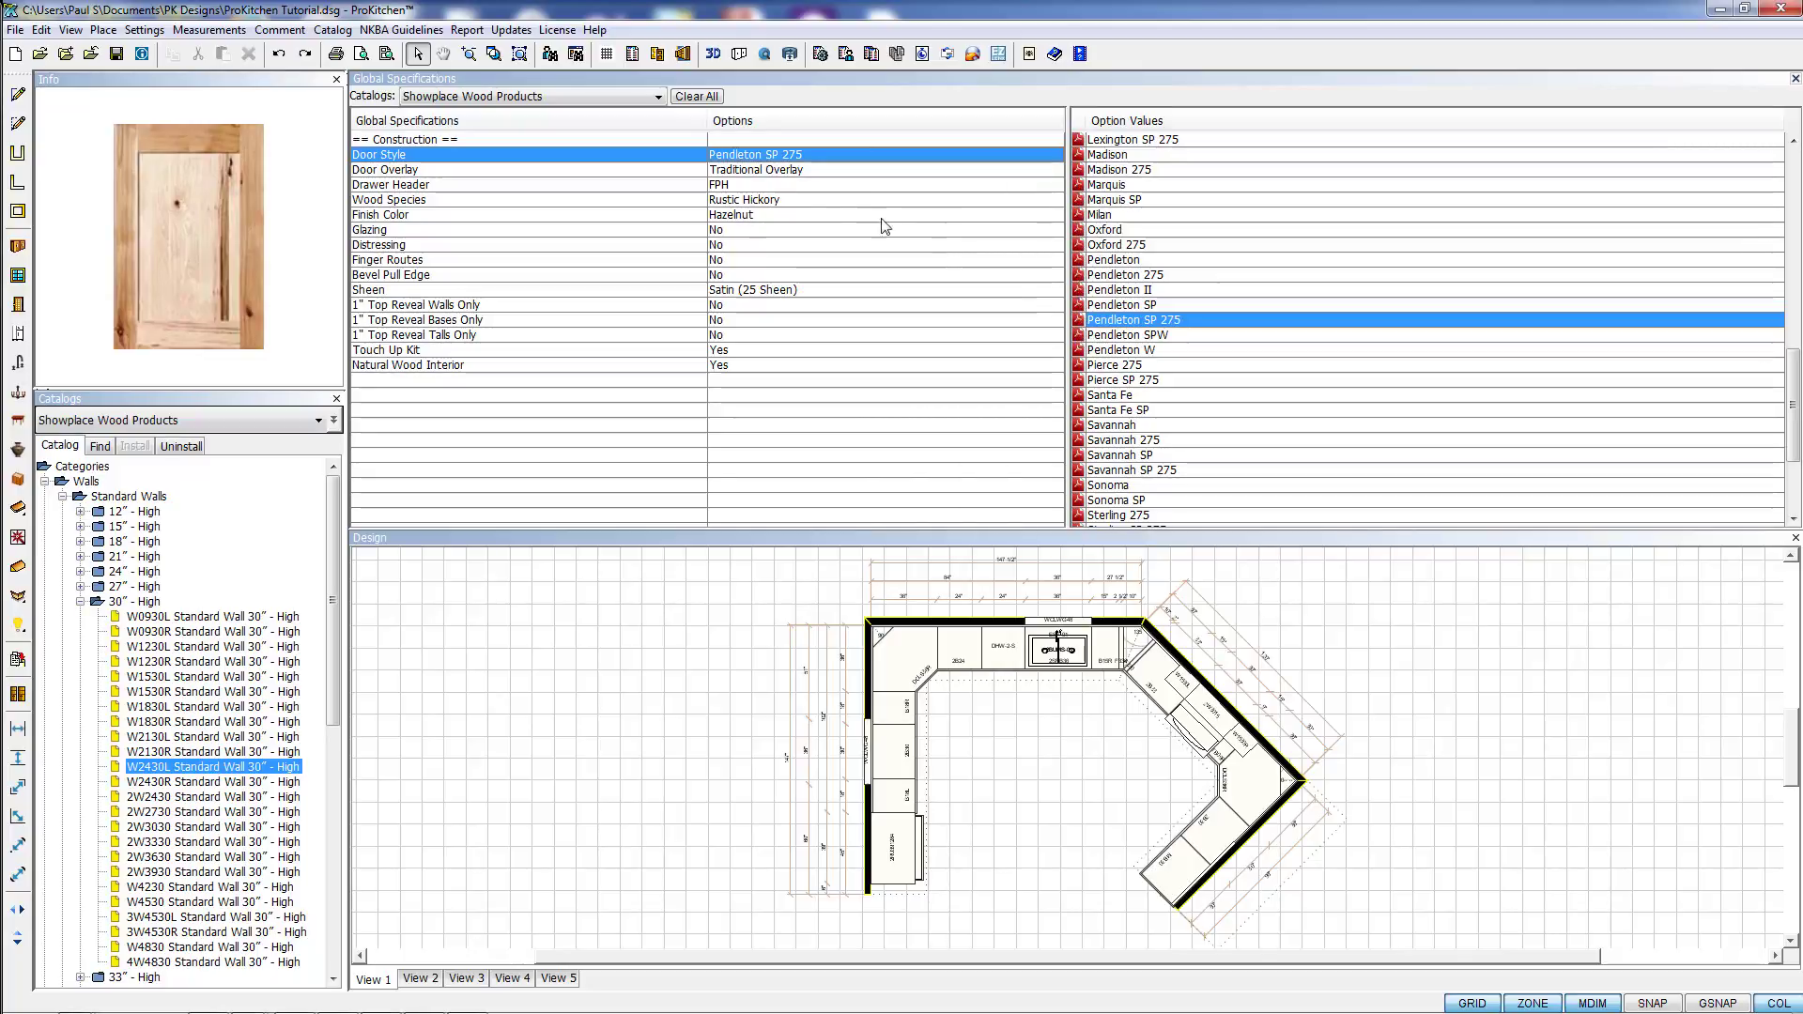
{"action": "left_click", "coordinate": [391, 184]}
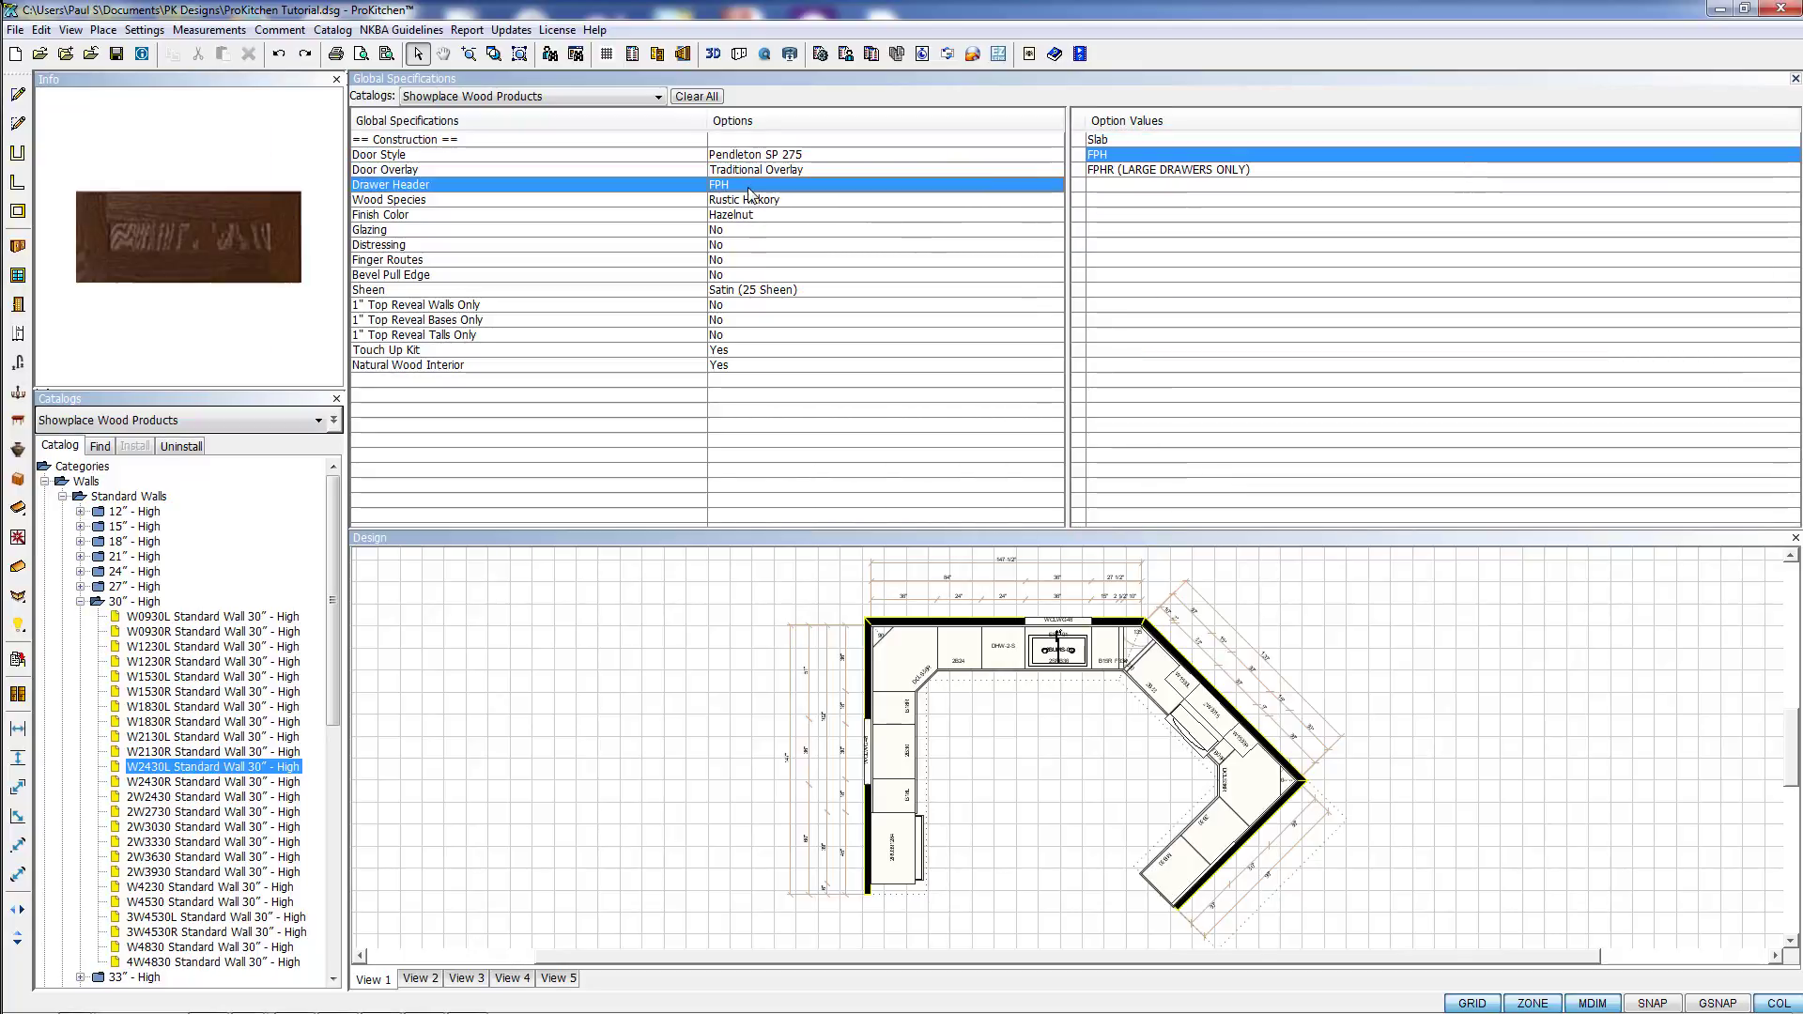
{"action": "left_click", "coordinate": [388, 199]}
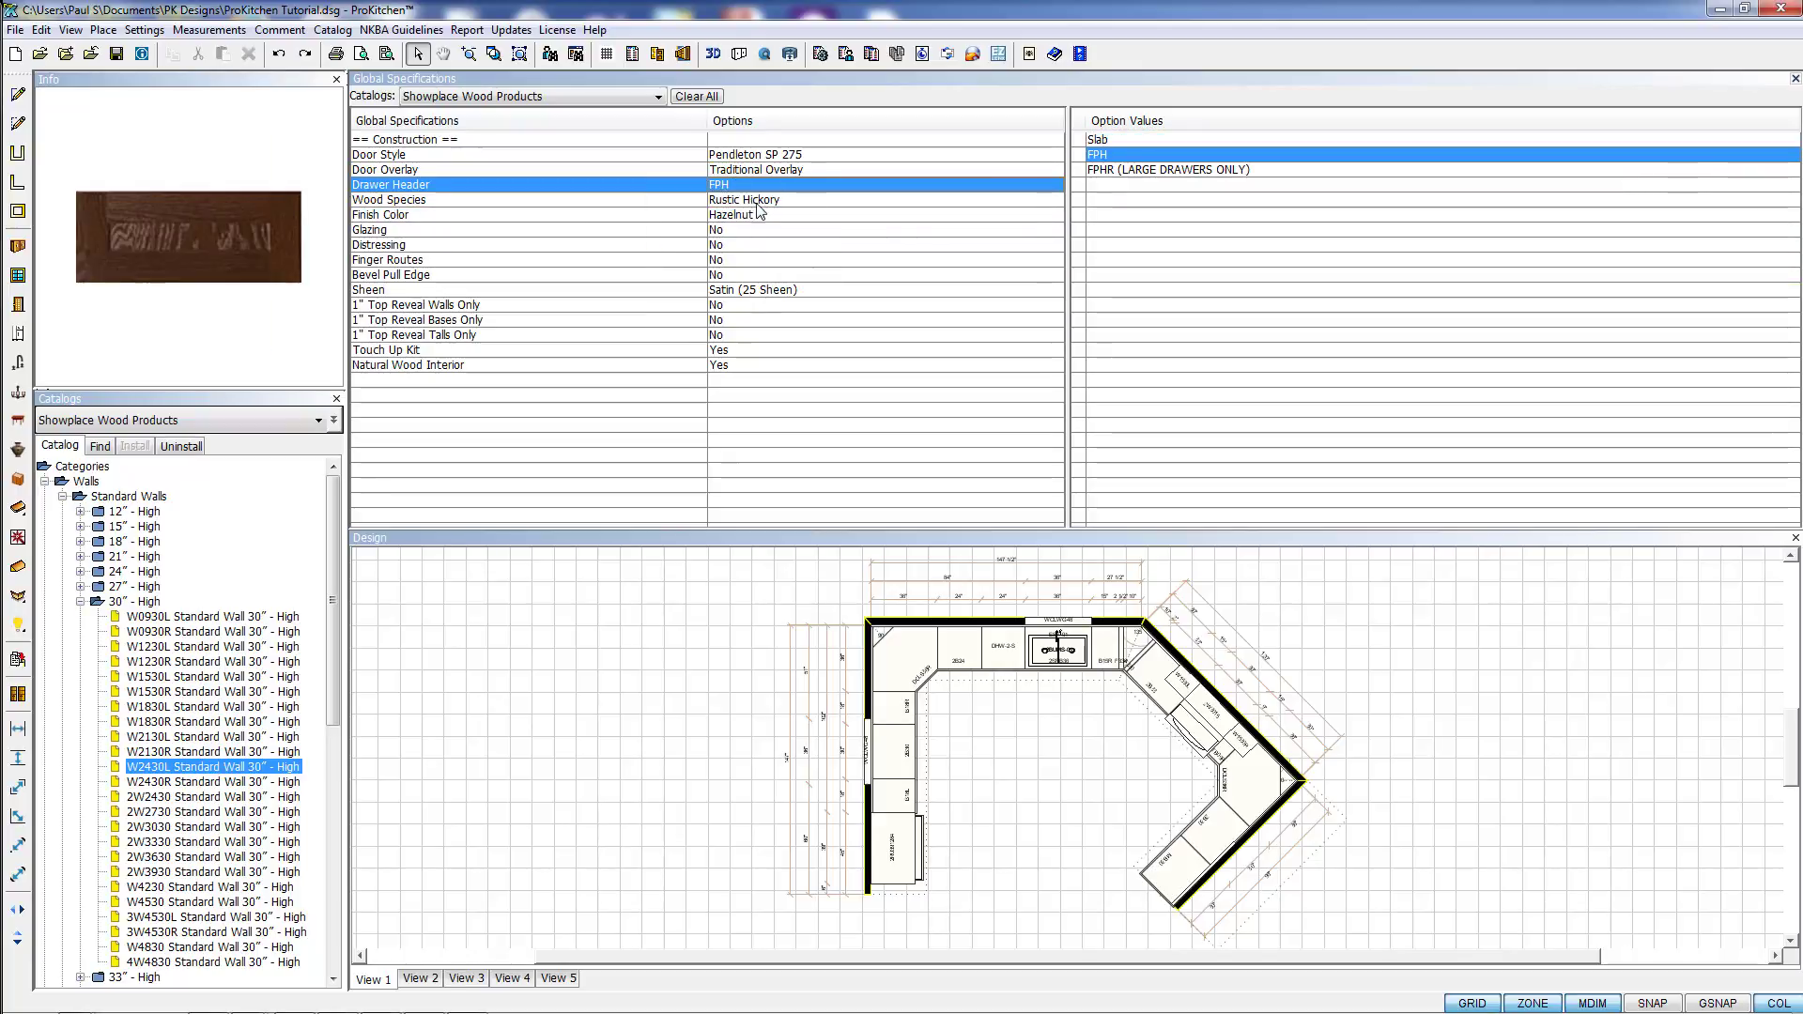
{"action": "left_click", "coordinate": [389, 199]}
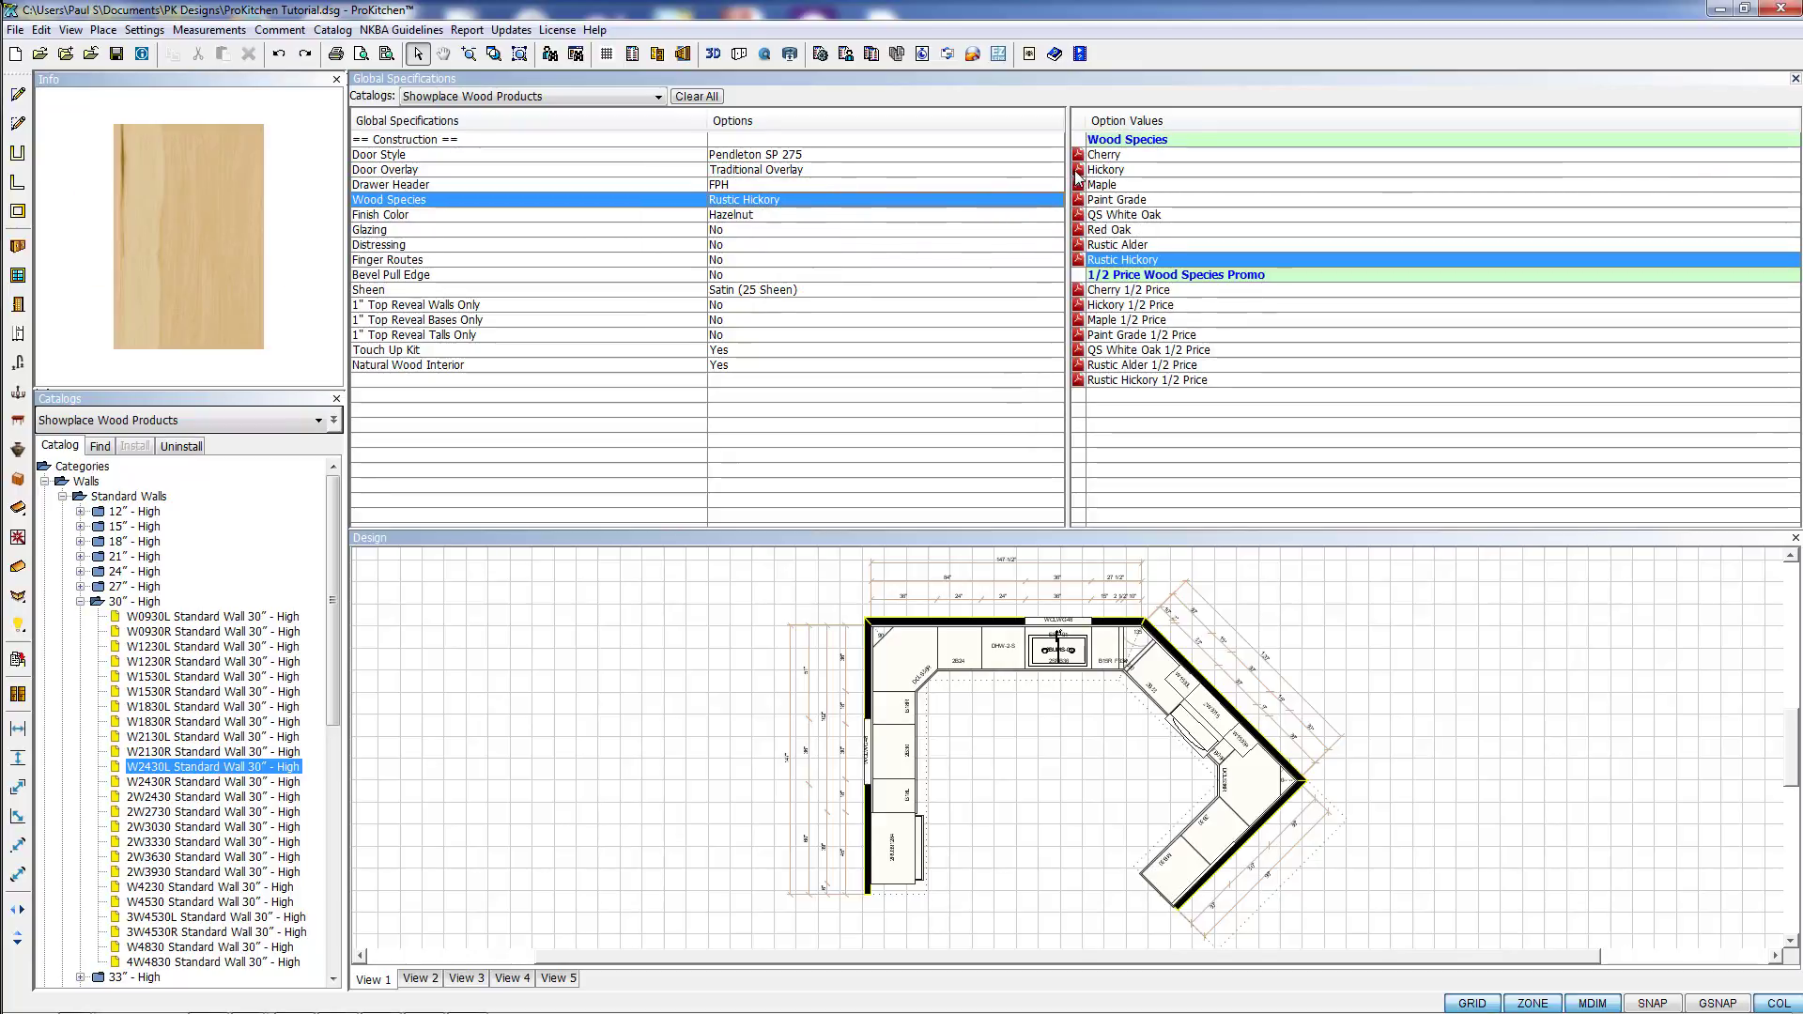
{"action": "mouse_move", "coordinate": [1055, 176]}
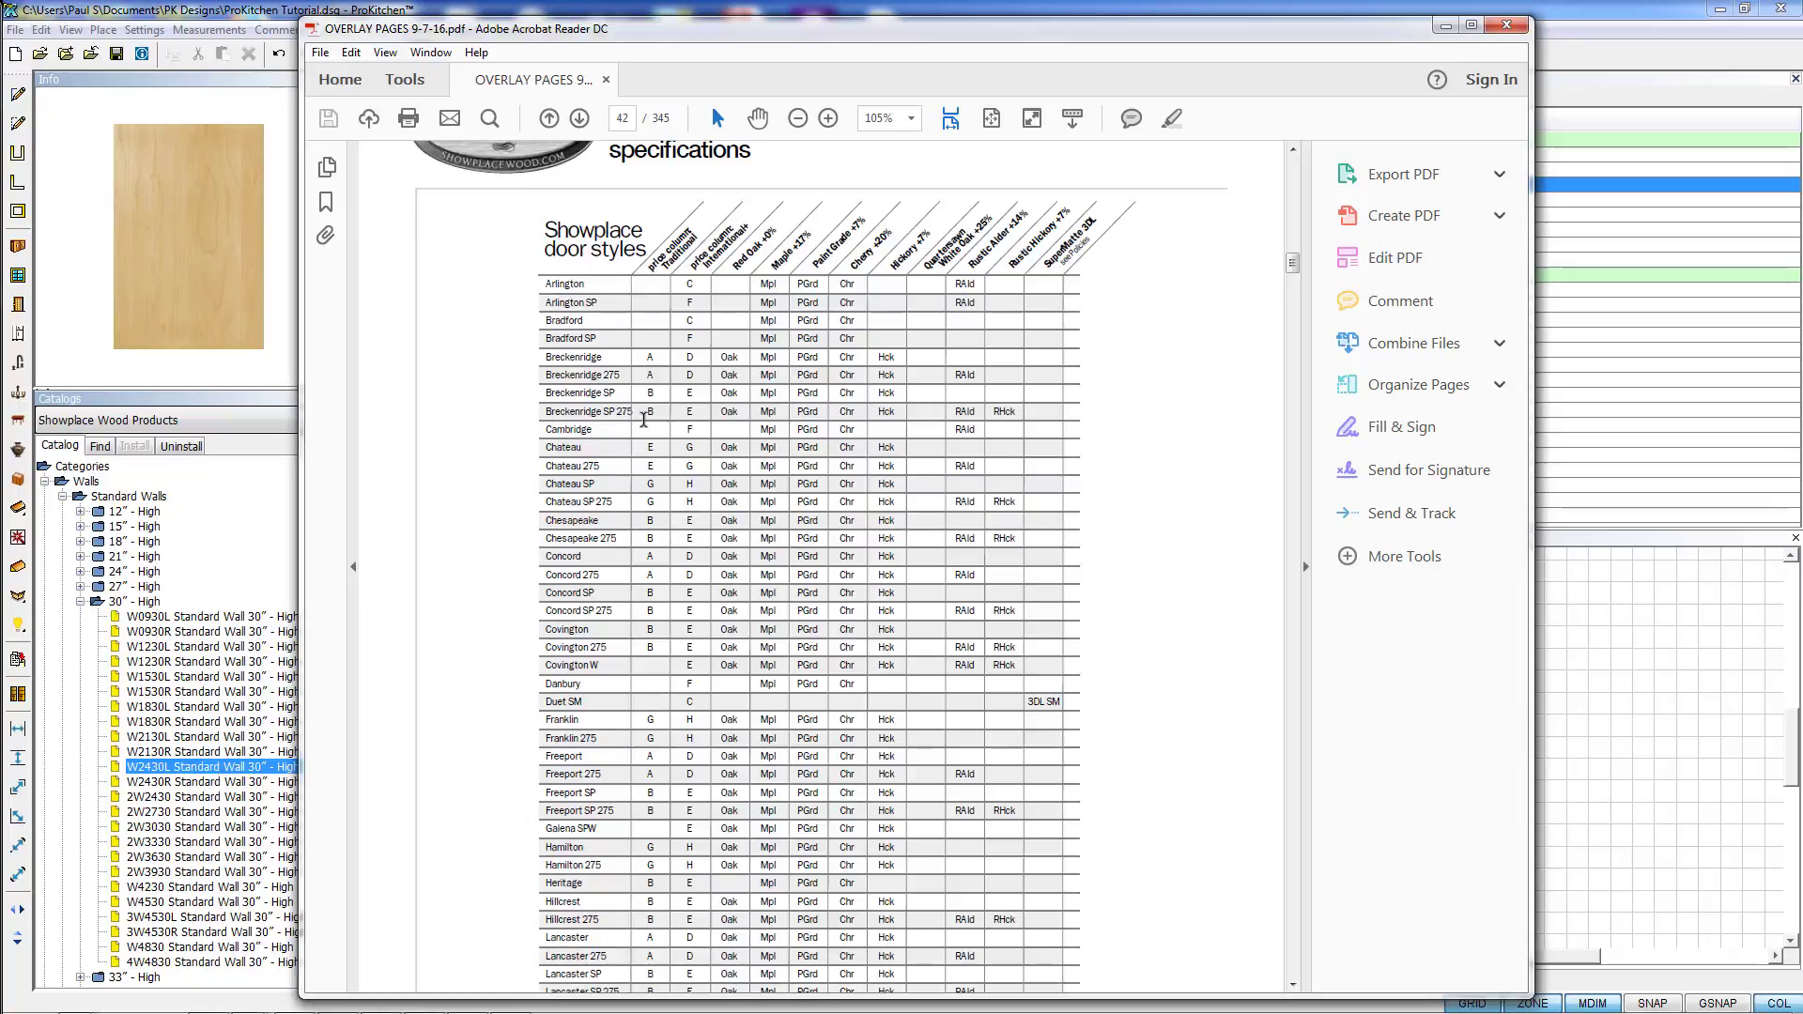
Scroll through the door styles chart on pages 42–43, then close Acrobat
{"action": "scroll", "scroll_direction": "down", "scroll_amount": 3}
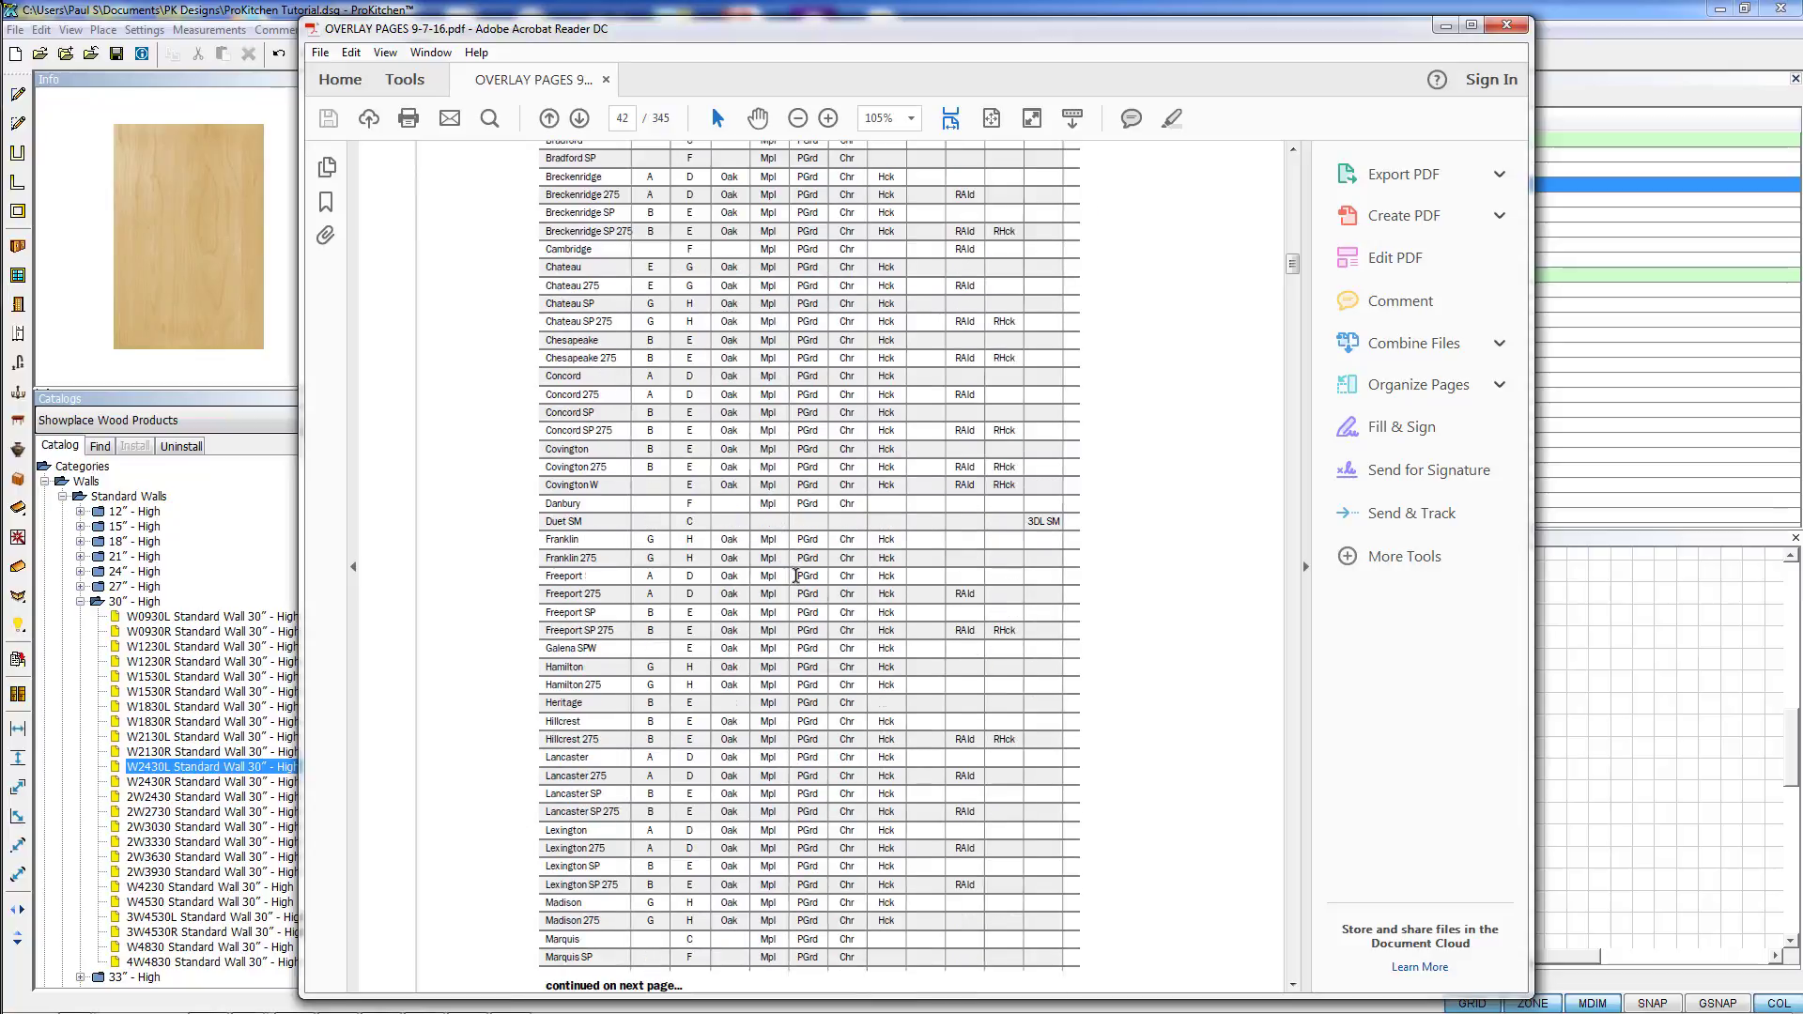
{"action": "left_click", "coordinate": [579, 117]}
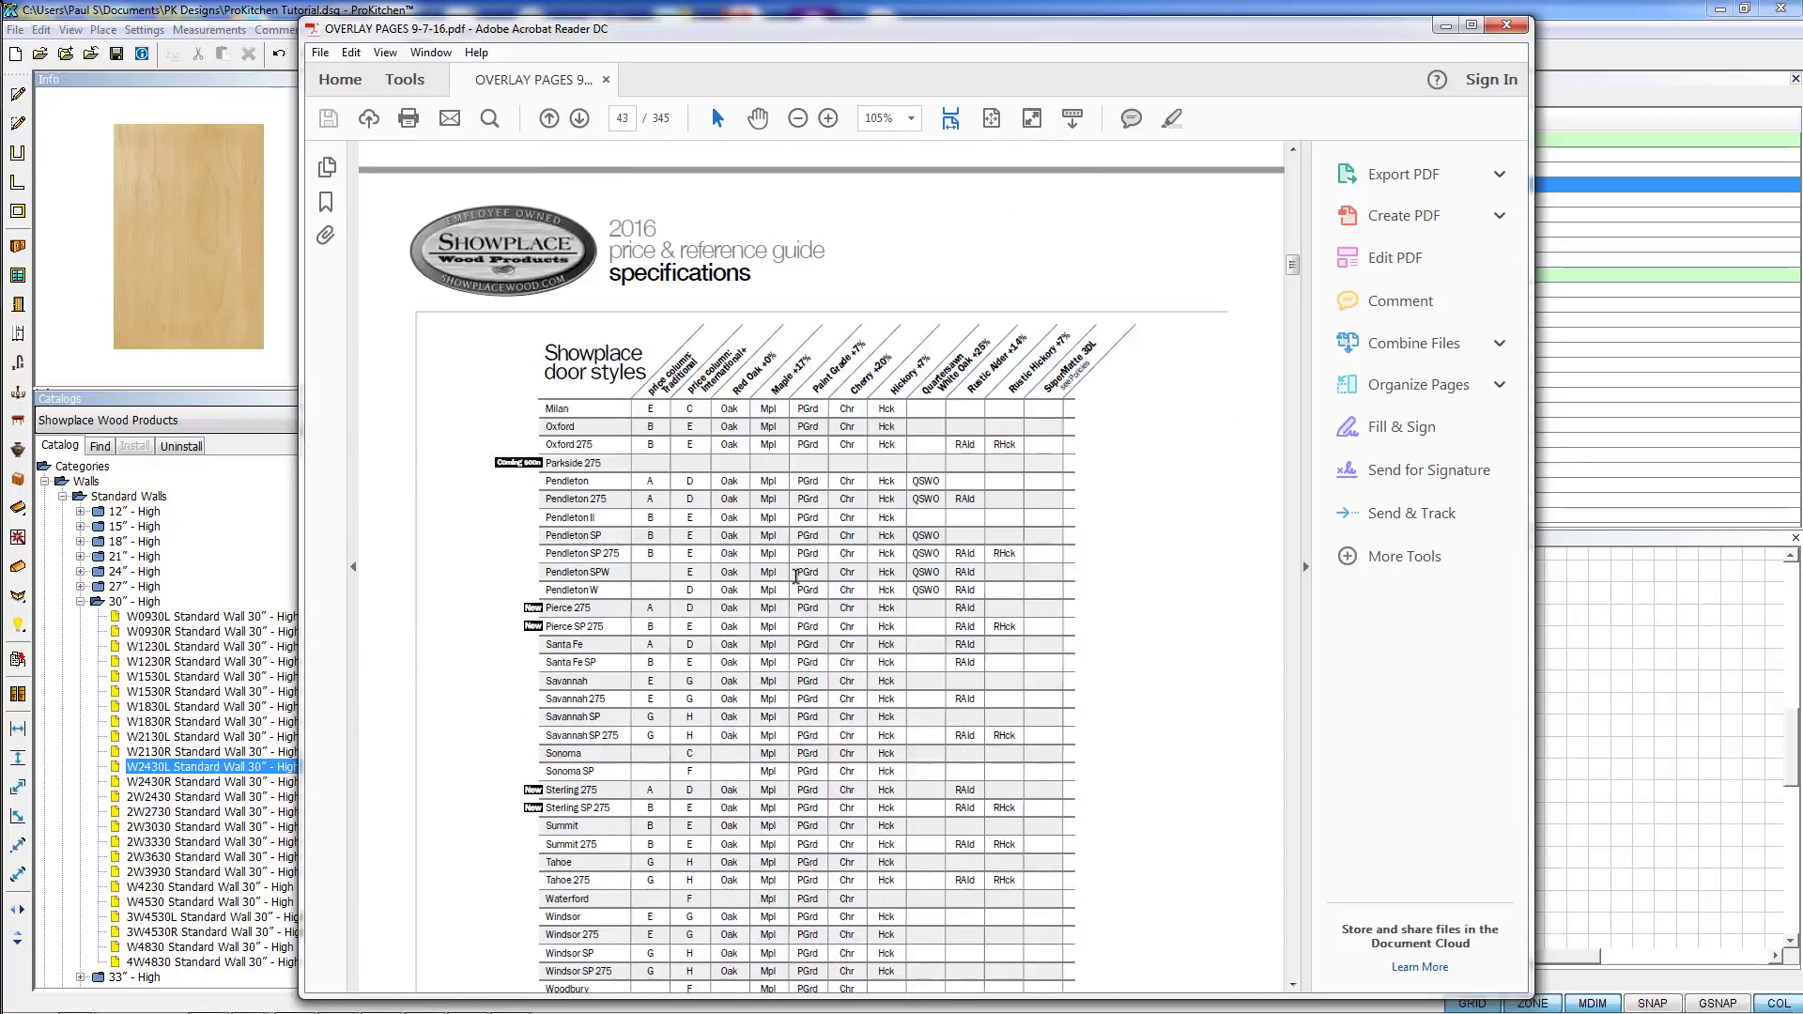
{"action": "scroll", "scroll_direction": "down", "scroll_amount": 3}
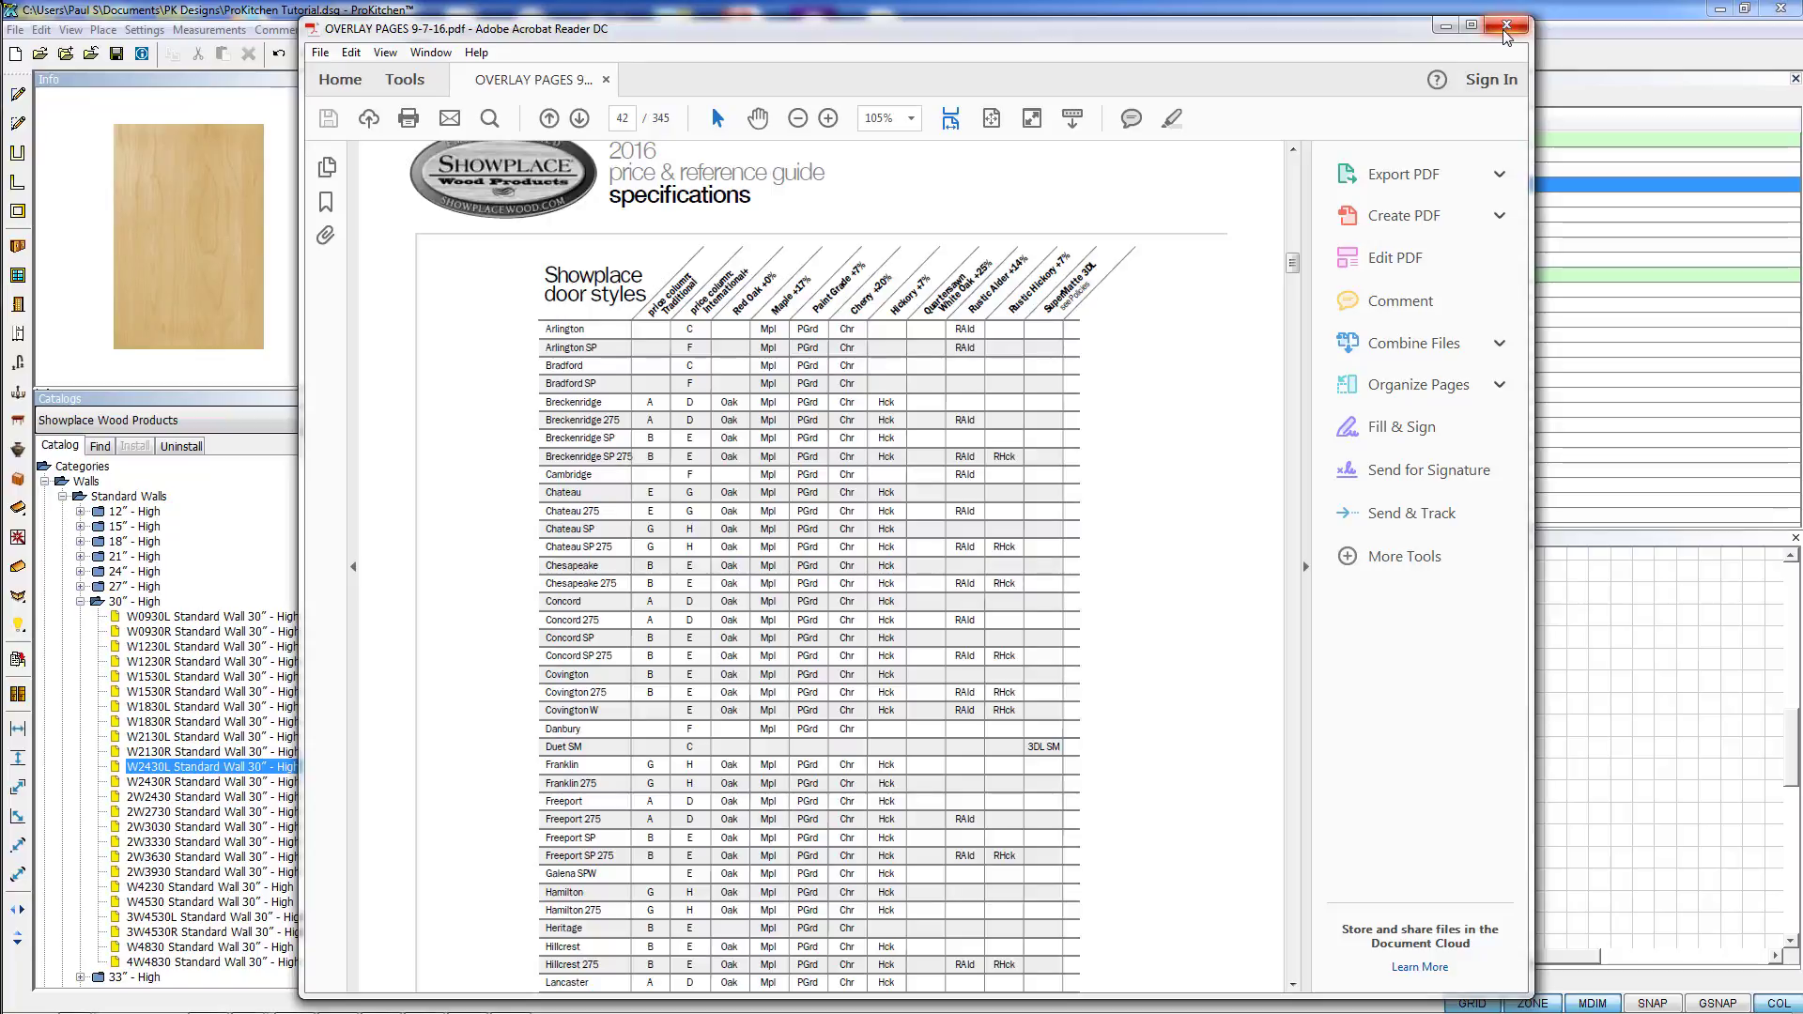
{"action": "left_click", "coordinate": [1506, 25]}
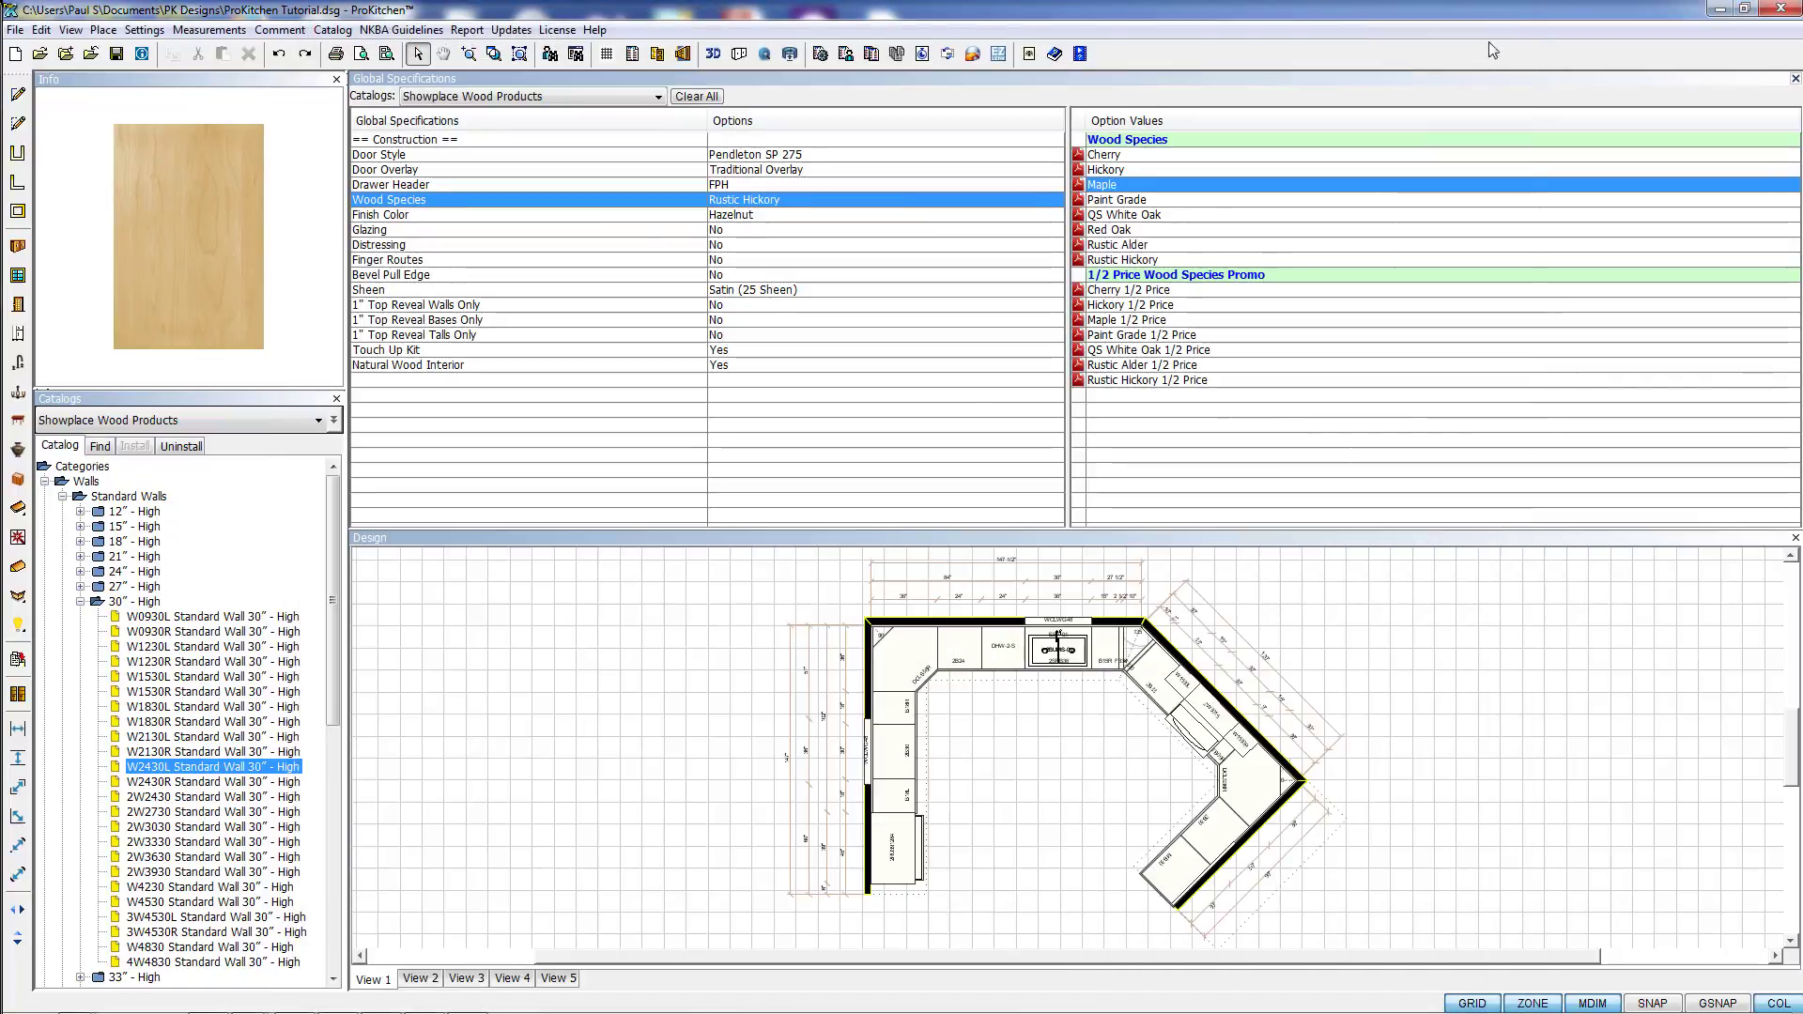